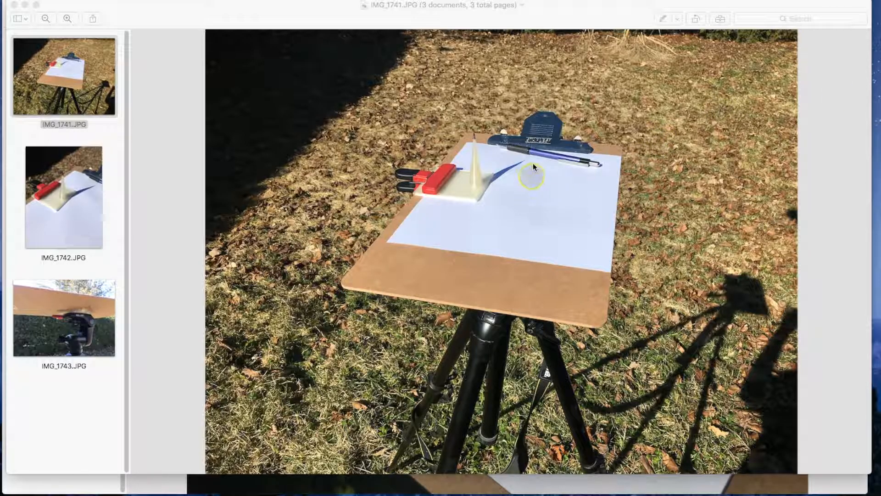
Show IMG_1742.JPG, the close-up of the pointed cone gnomon and its long shadow.
click(63, 198)
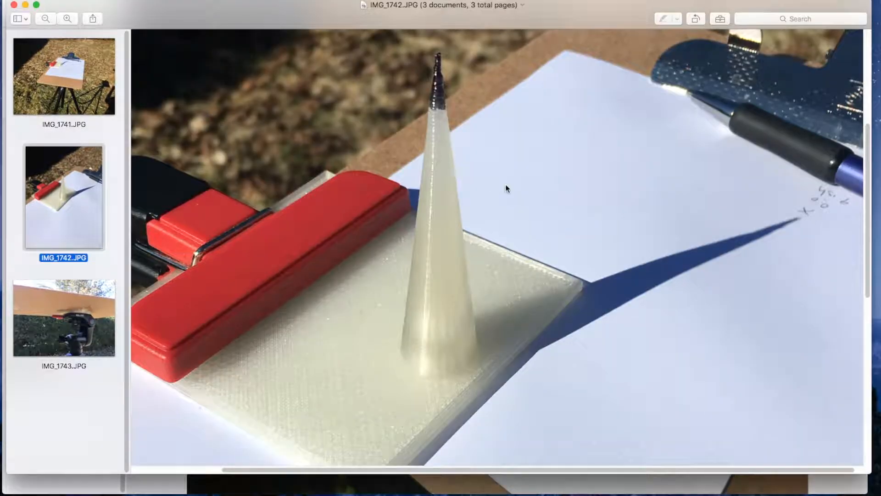
mouse_move(807, 231)
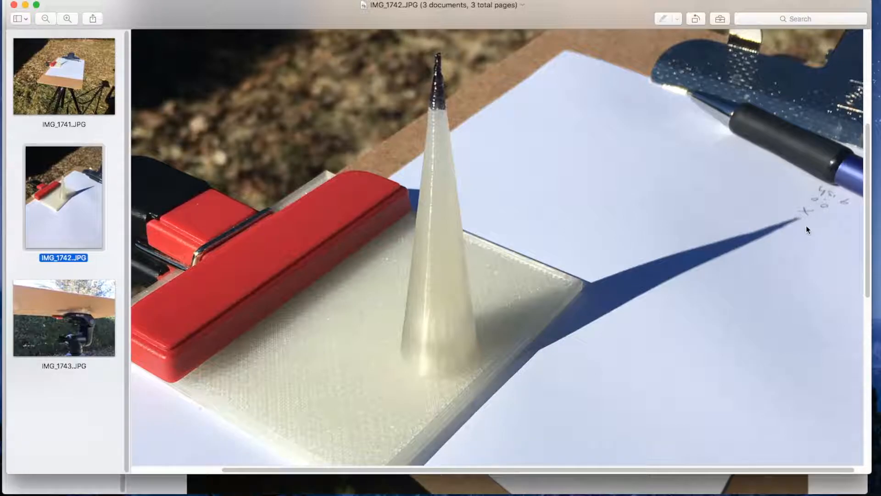
mouse_move(591, 329)
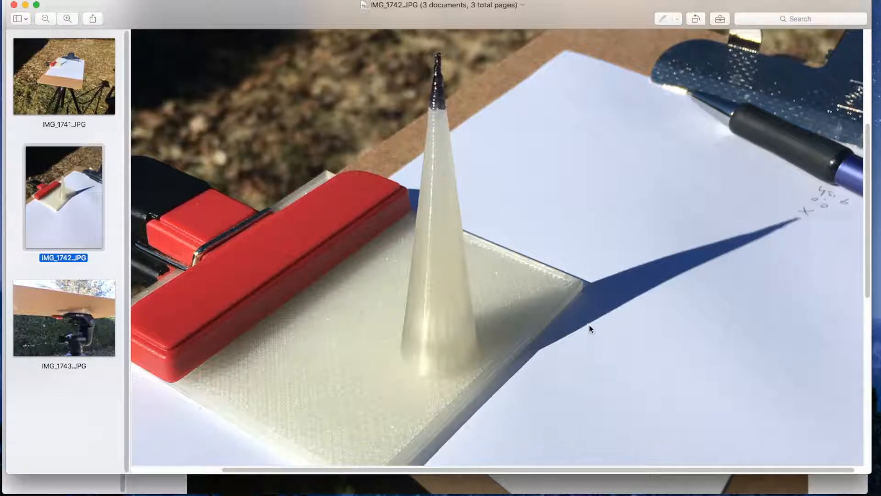
mouse_move(597, 170)
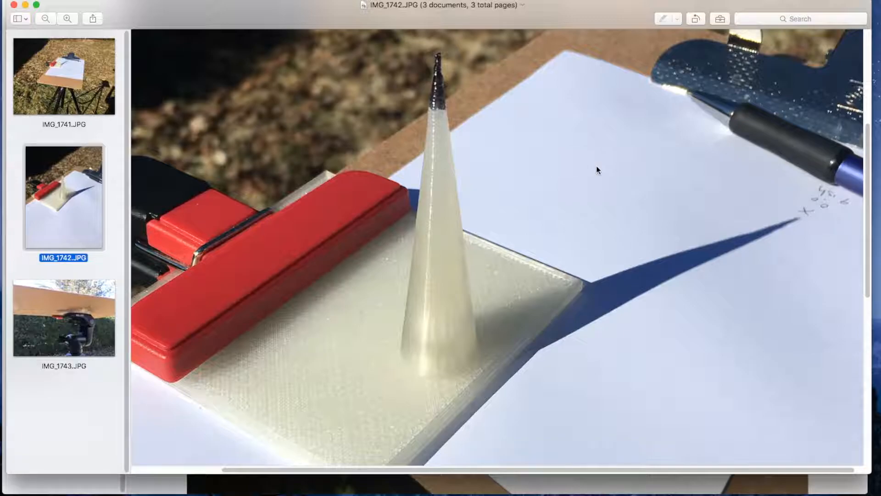
mouse_move(644, 378)
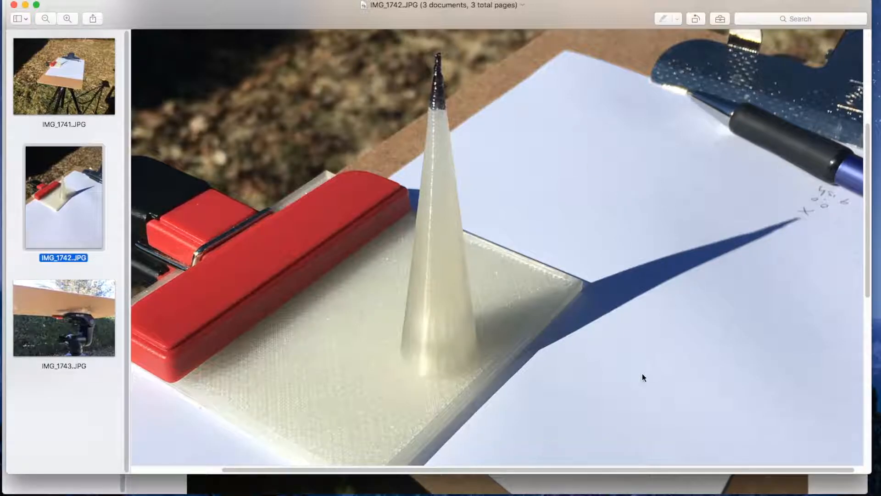
mouse_move(448, 371)
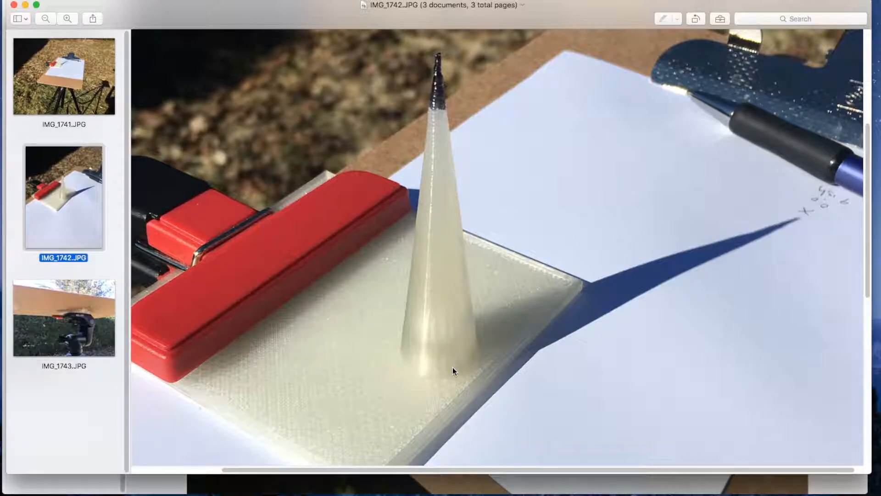
mouse_move(463, 358)
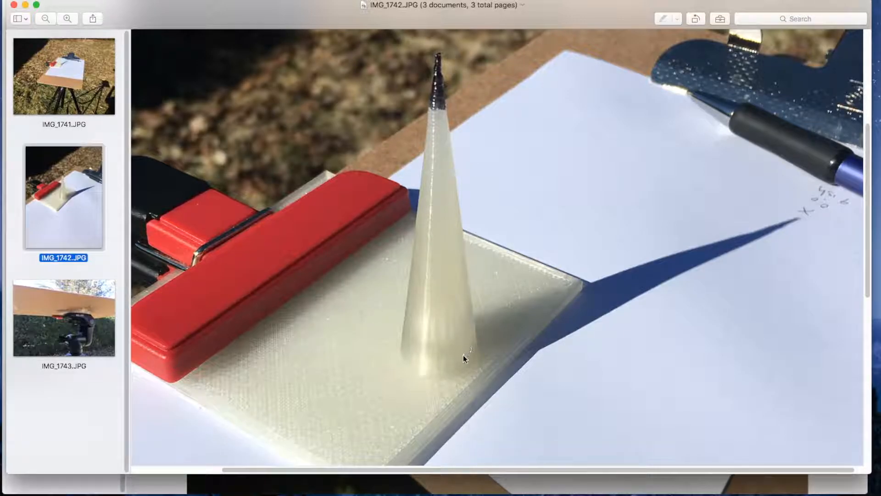
mouse_move(438, 361)
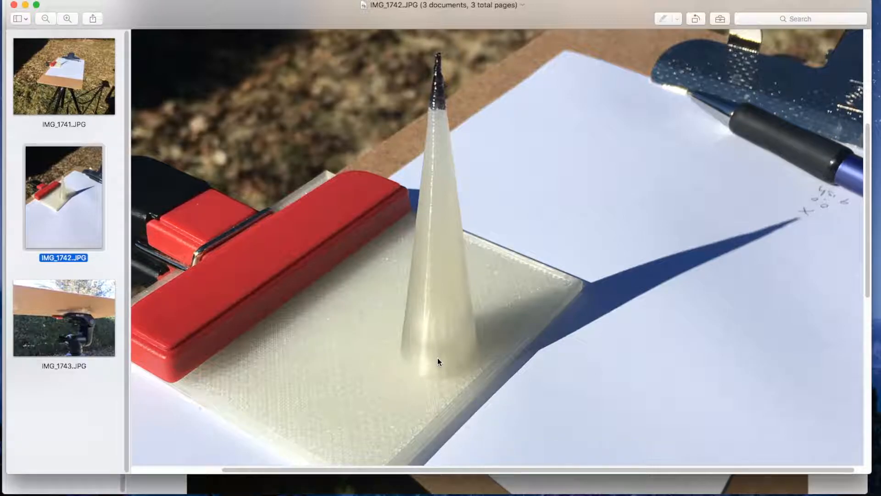
mouse_move(425, 380)
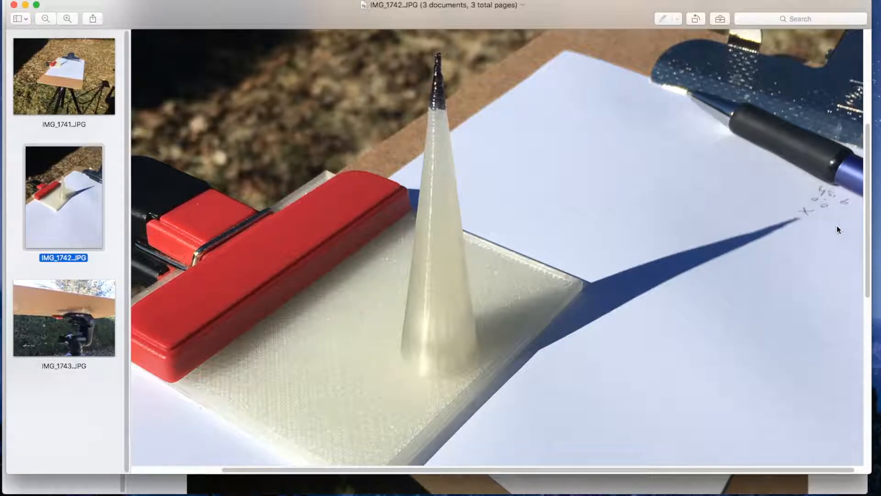
mouse_move(800, 265)
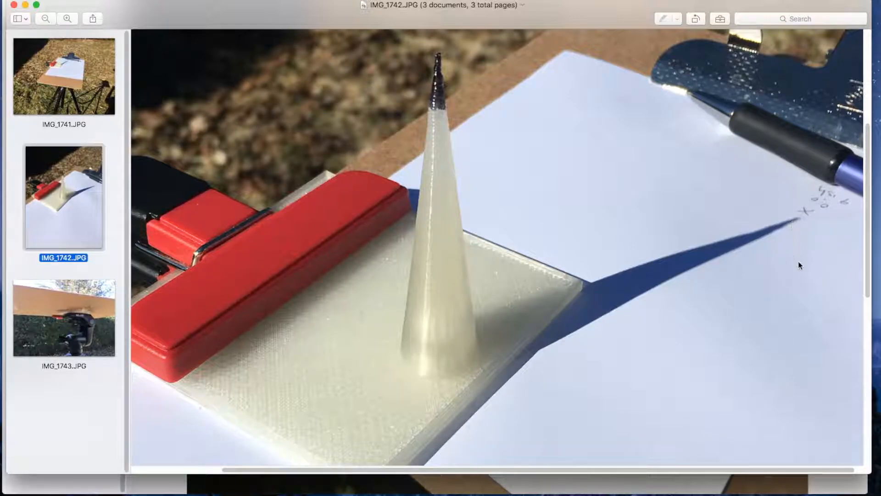
mouse_move(465, 335)
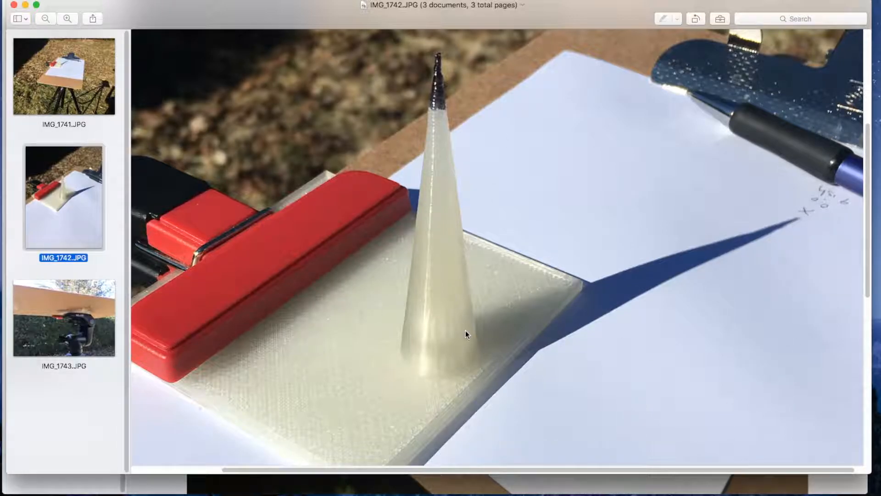
mouse_move(445, 54)
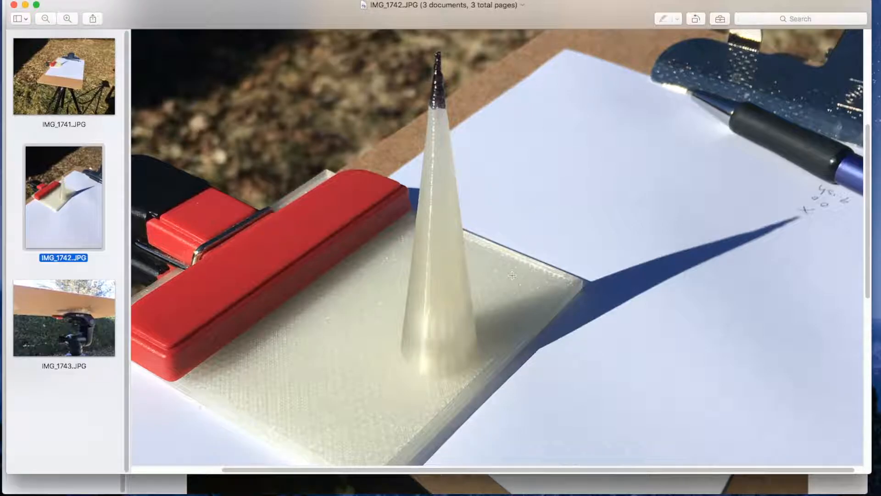
mouse_move(260, 335)
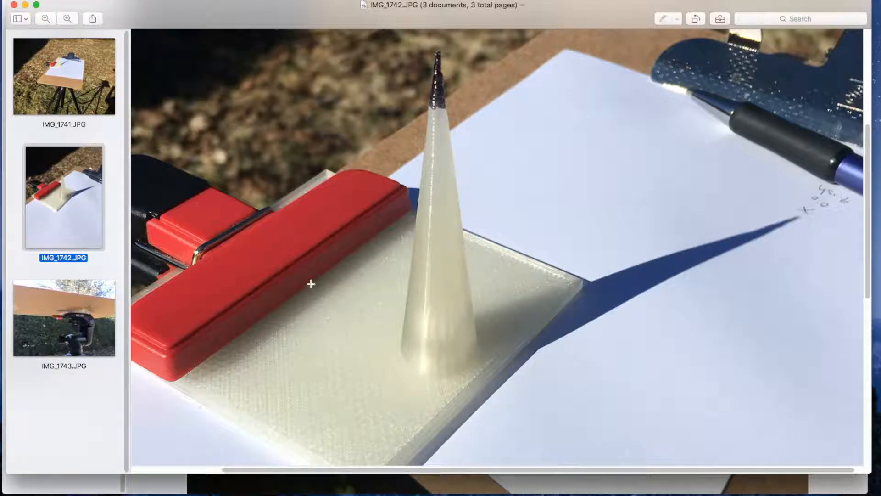
mouse_move(468, 353)
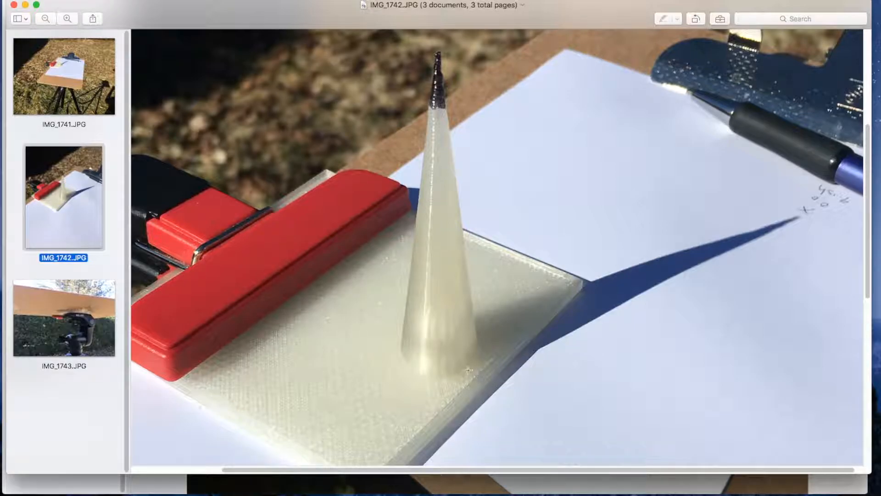
mouse_move(448, 307)
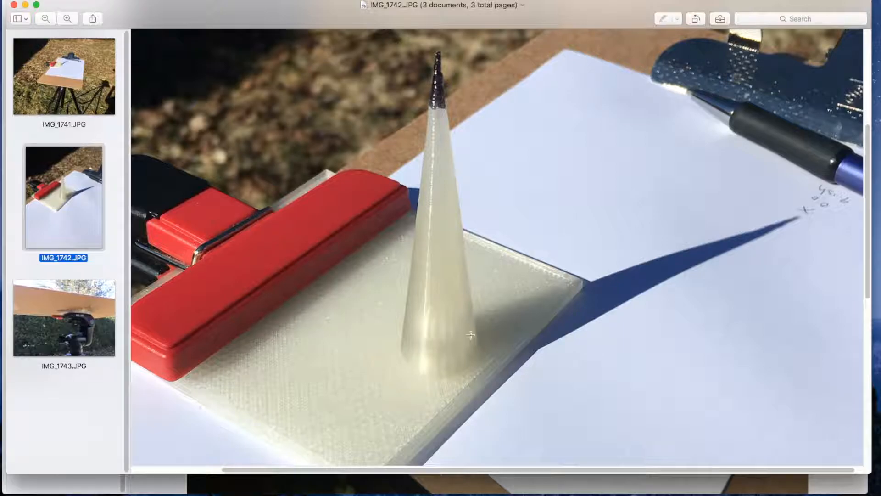
mouse_move(659, 388)
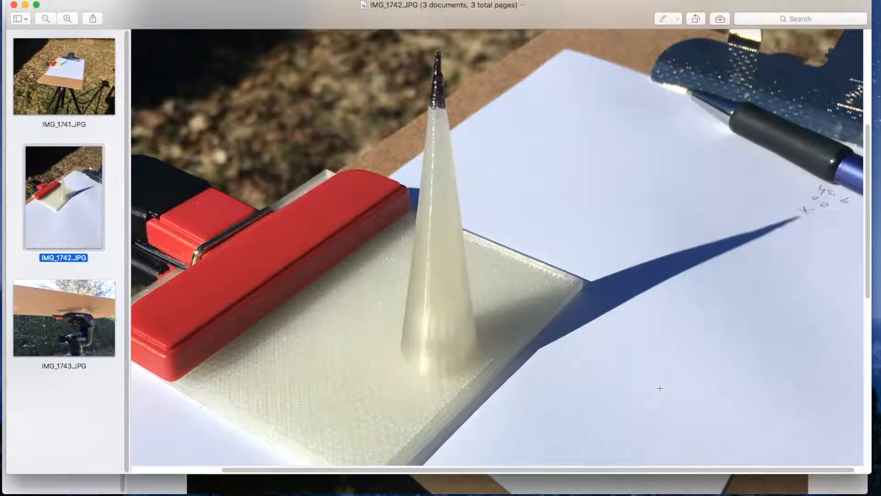
mouse_move(715, 400)
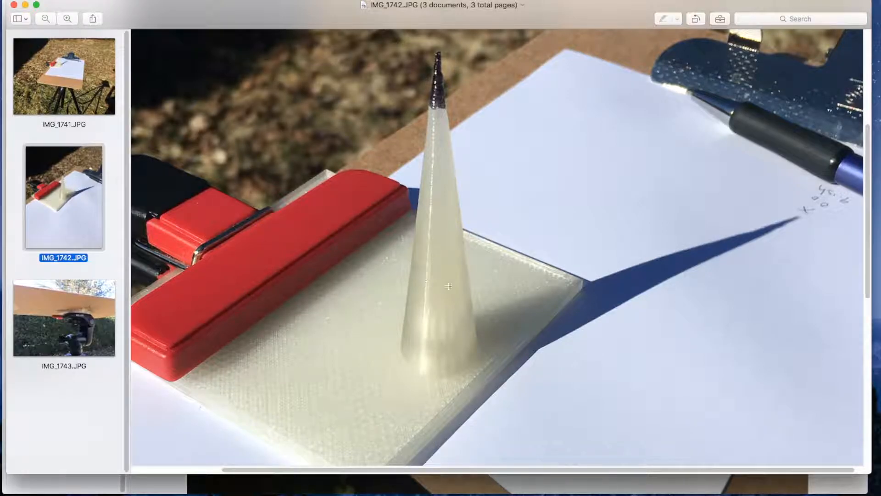
mouse_move(275, 275)
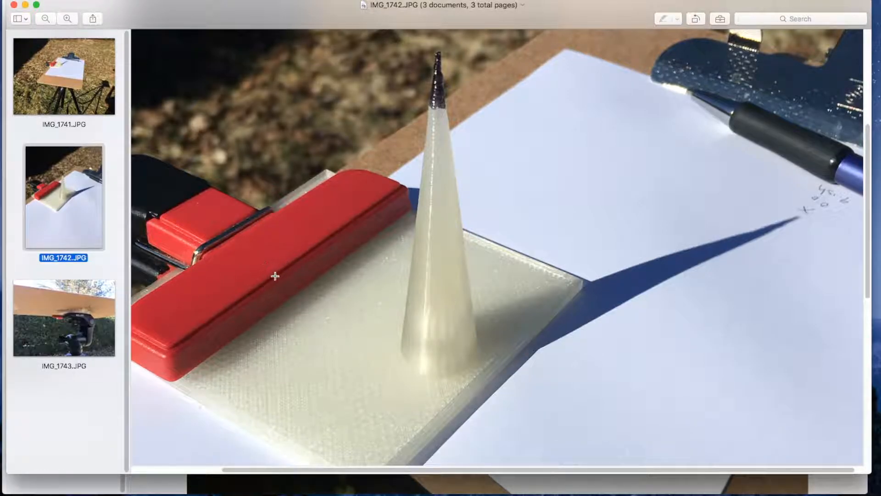
mouse_move(644, 65)
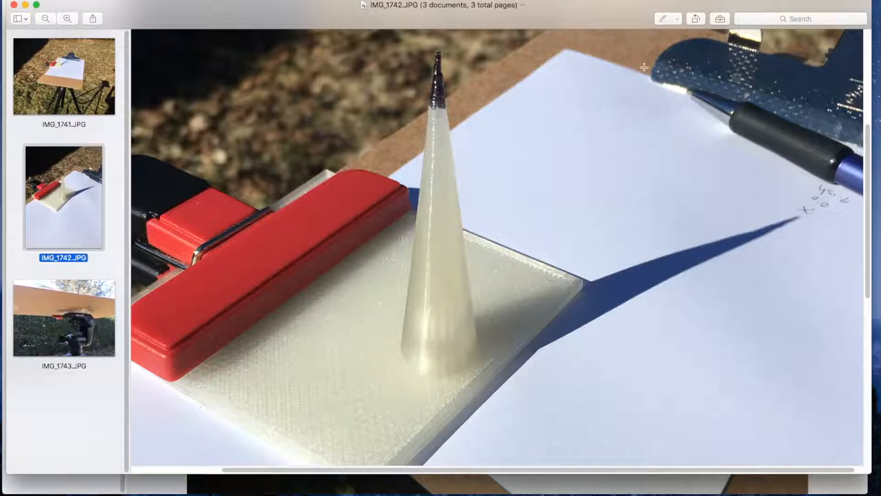
mouse_move(357, 347)
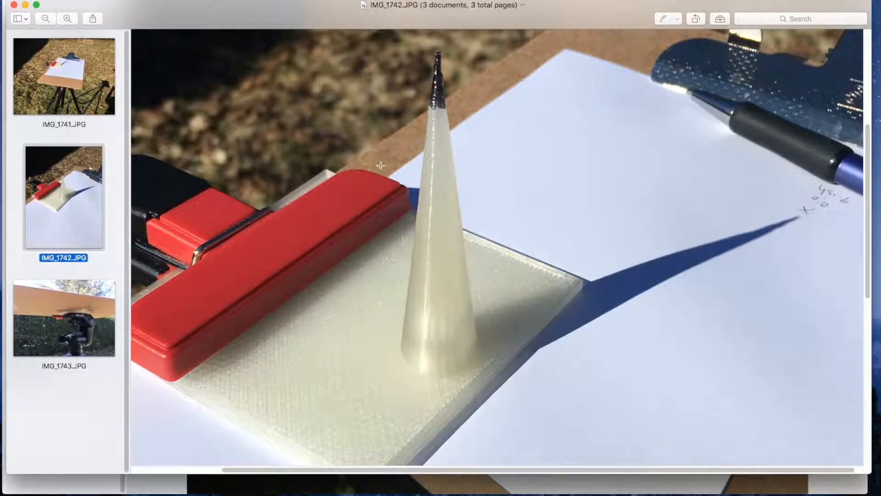
mouse_move(590, 344)
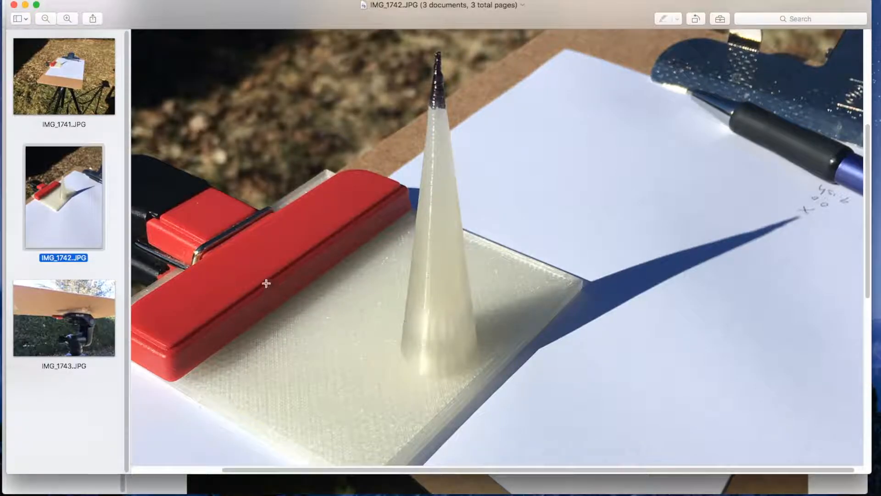
mouse_move(466, 125)
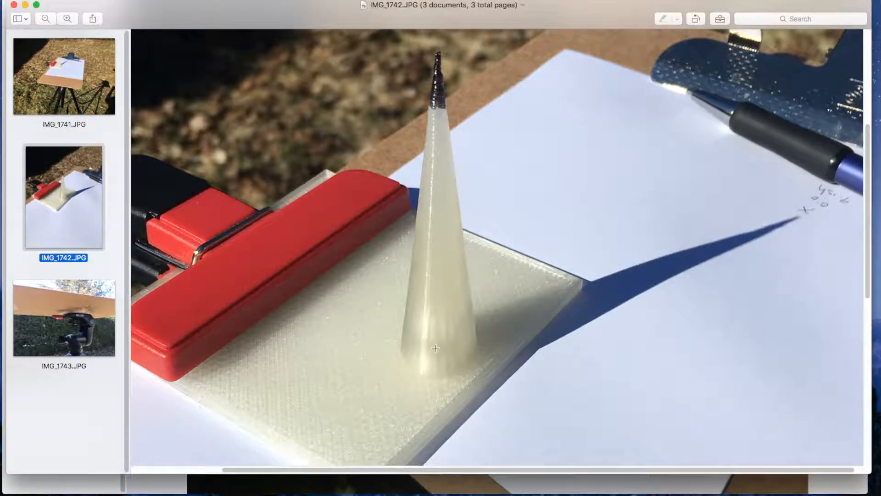
mouse_move(587, 208)
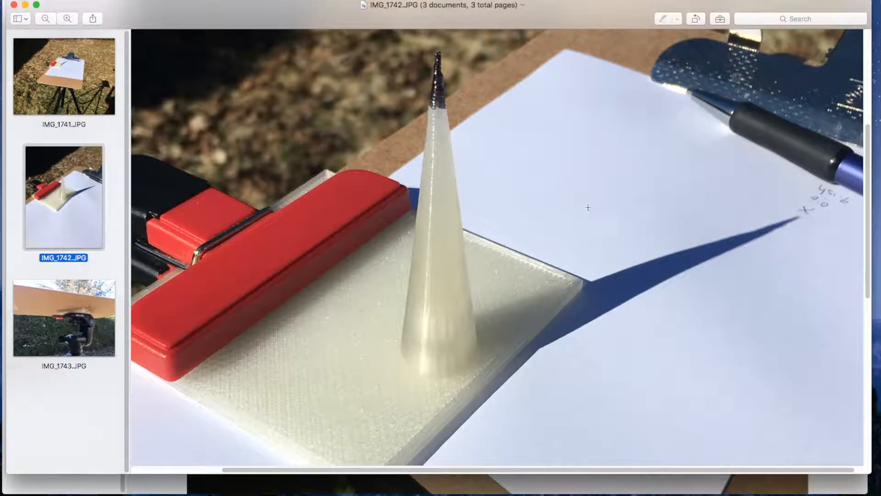
mouse_move(383, 337)
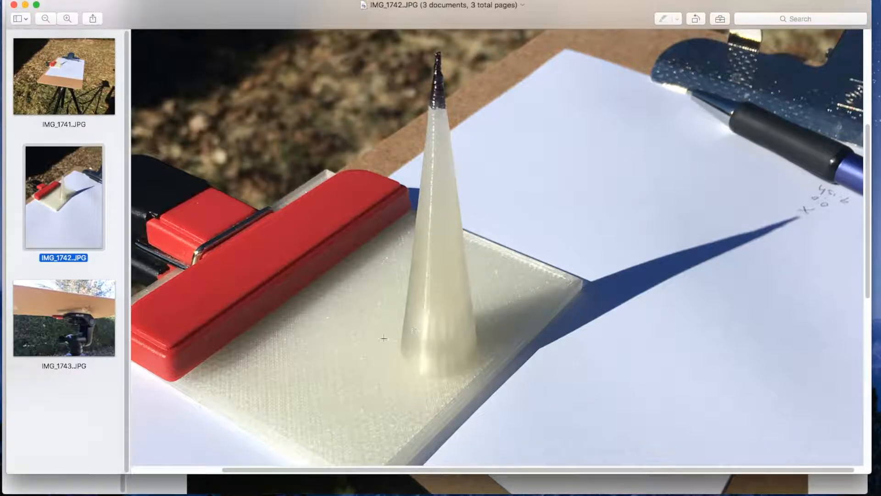
mouse_move(405, 417)
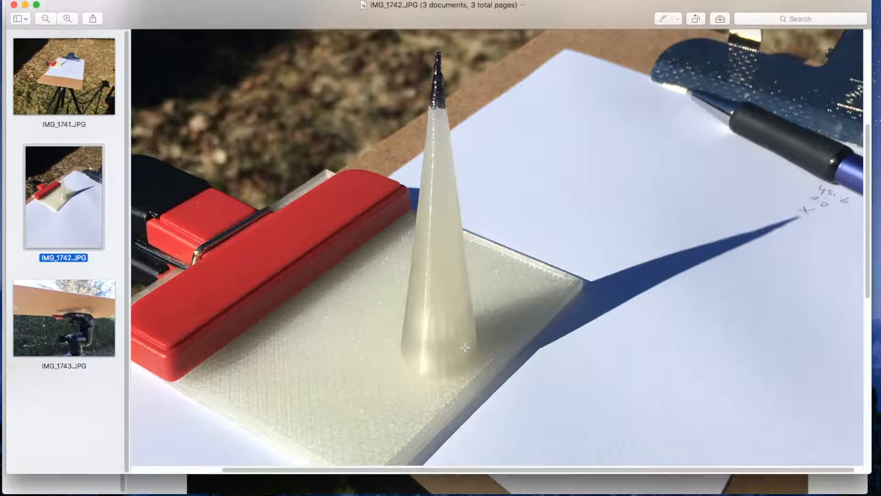
mouse_move(488, 396)
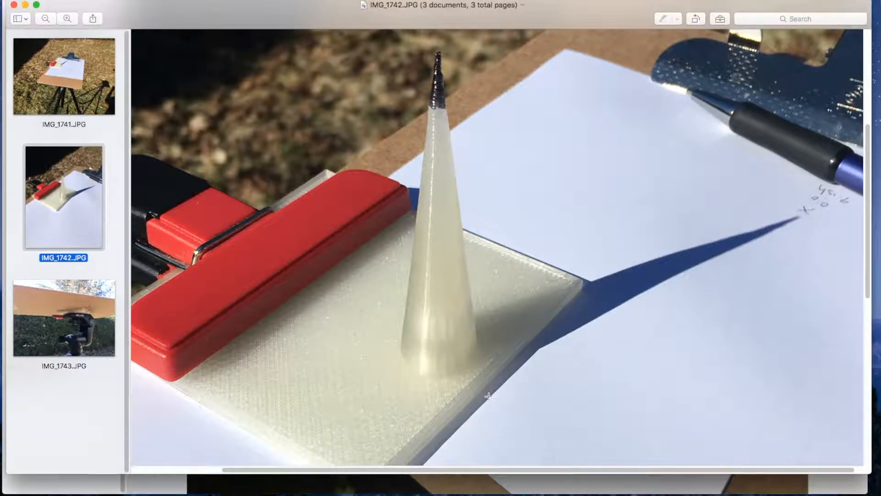
mouse_move(492, 340)
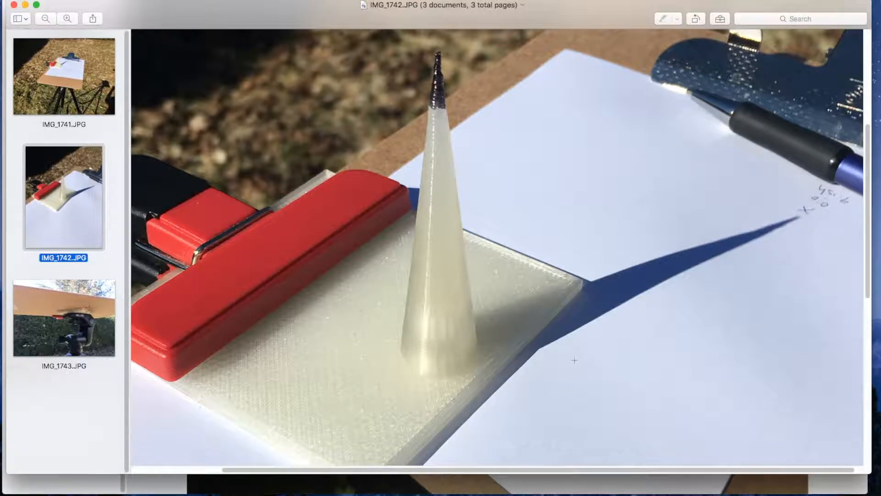
mouse_move(450, 157)
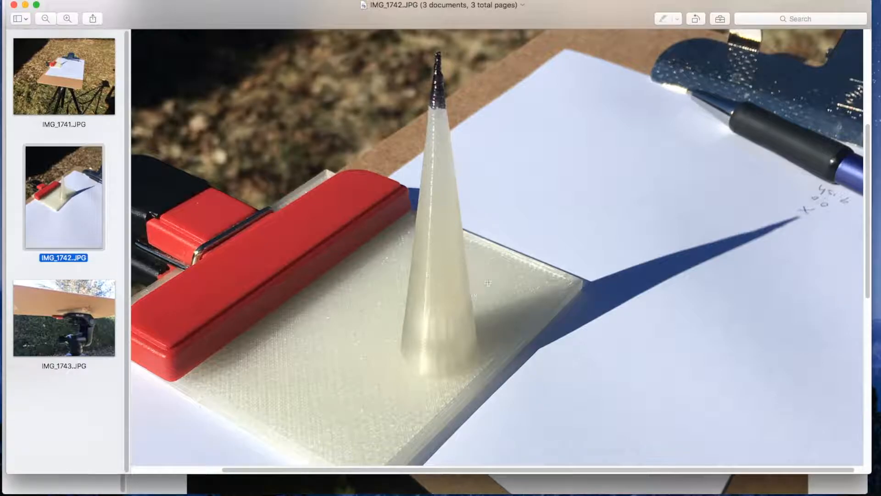
mouse_move(586, 290)
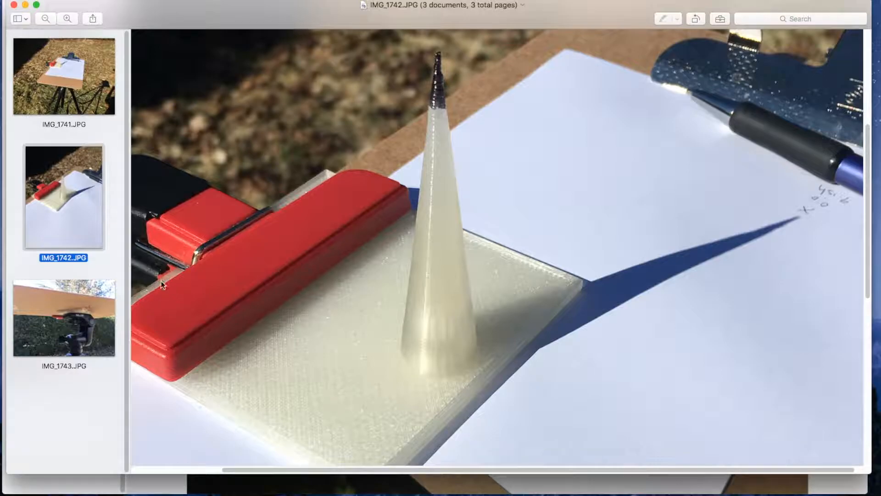
click(63, 317)
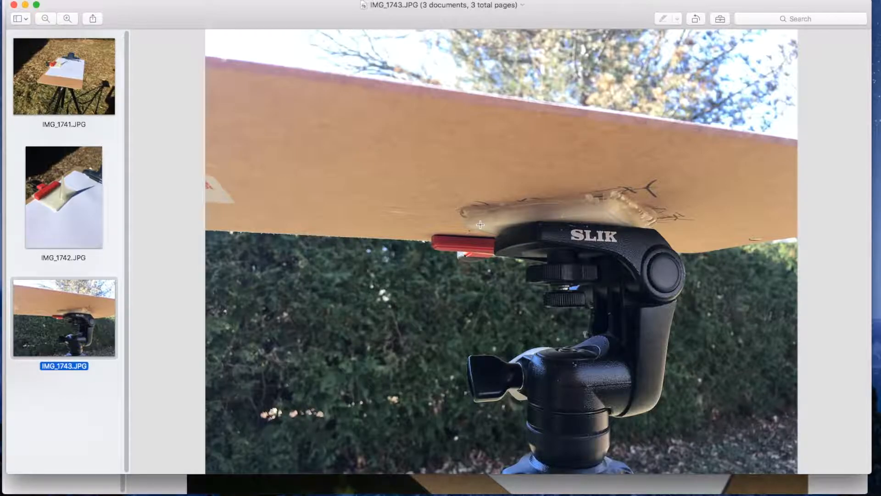
mouse_move(588, 213)
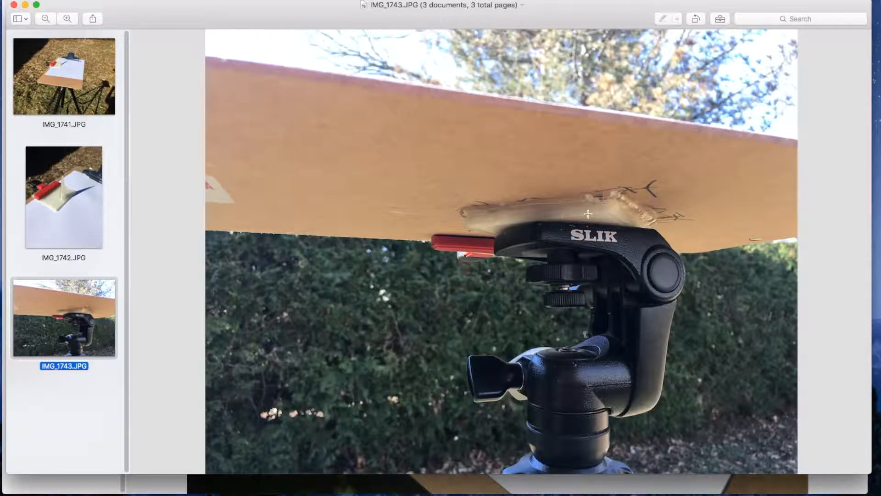
mouse_move(565, 227)
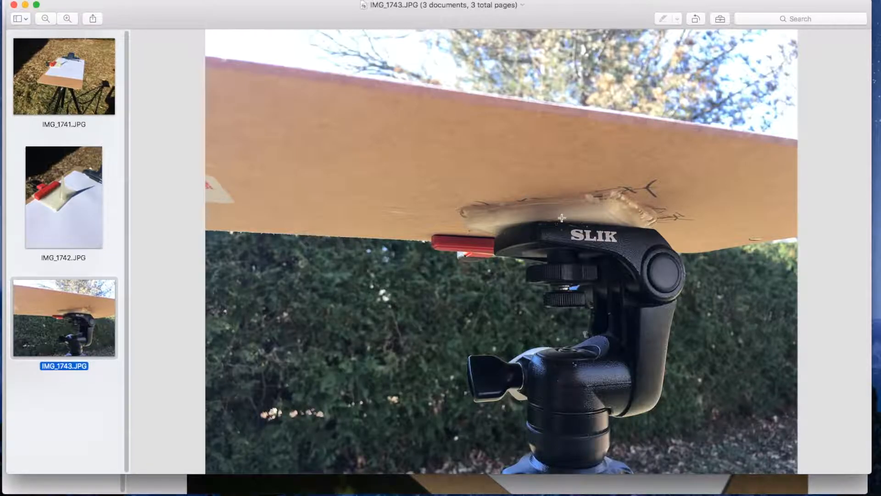
mouse_move(557, 212)
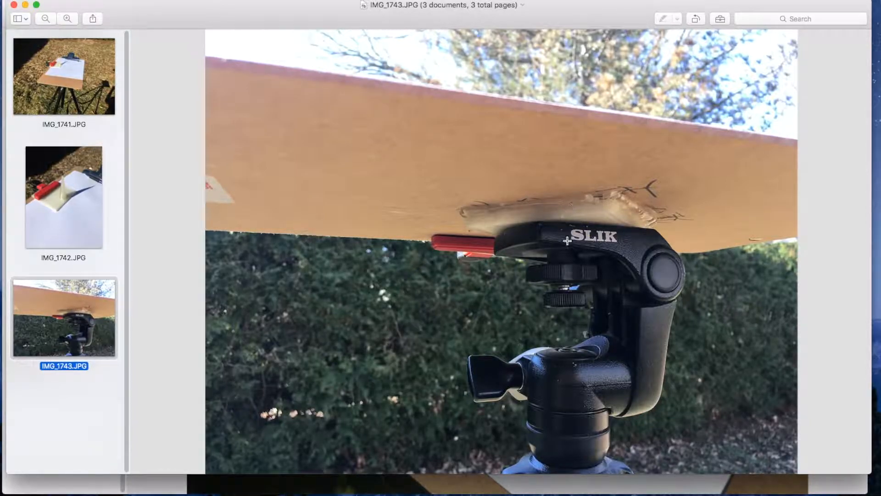
mouse_move(571, 272)
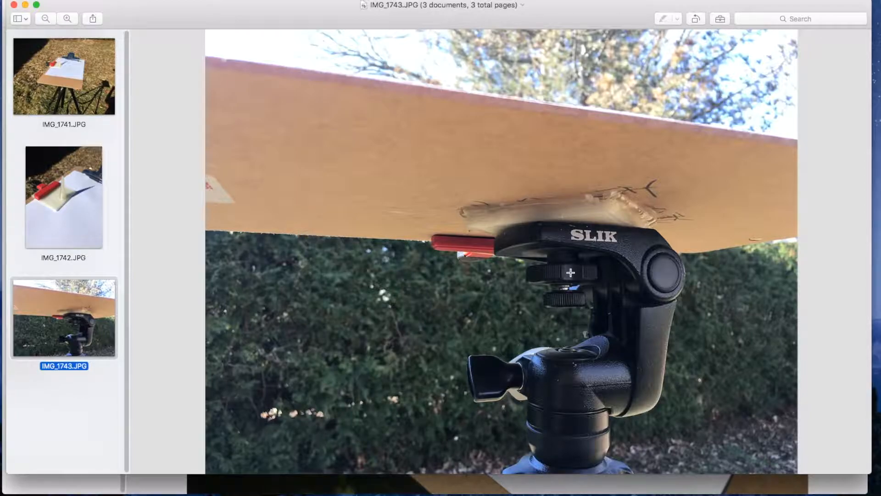
mouse_move(553, 243)
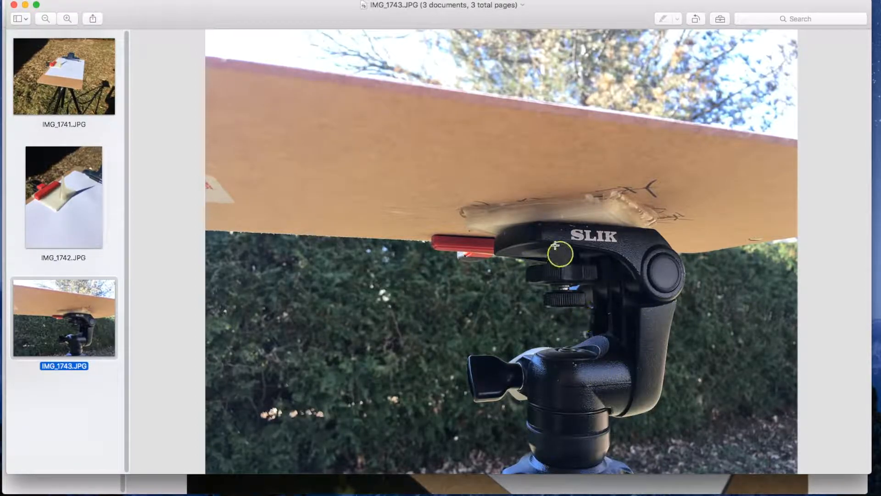
mouse_move(604, 259)
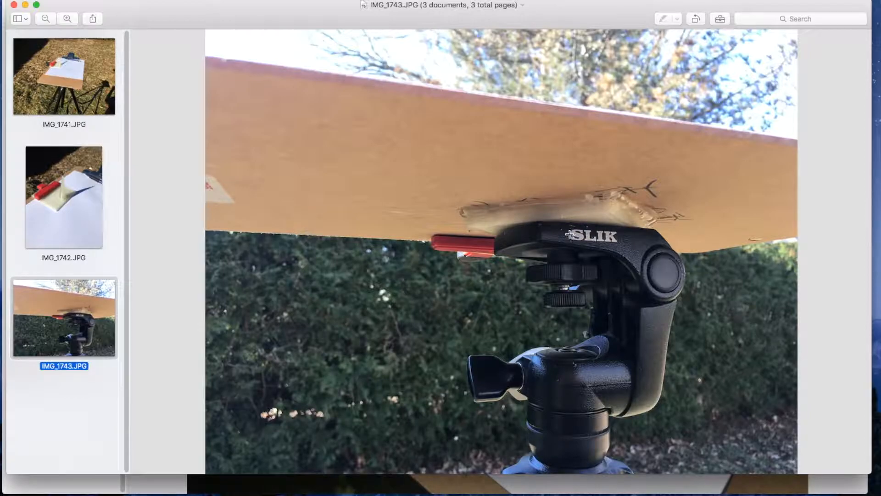
mouse_move(614, 213)
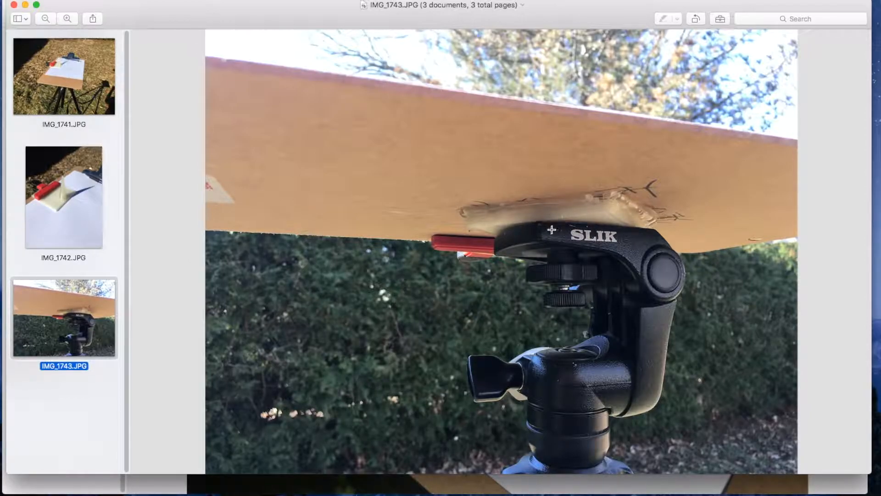
mouse_move(172, 333)
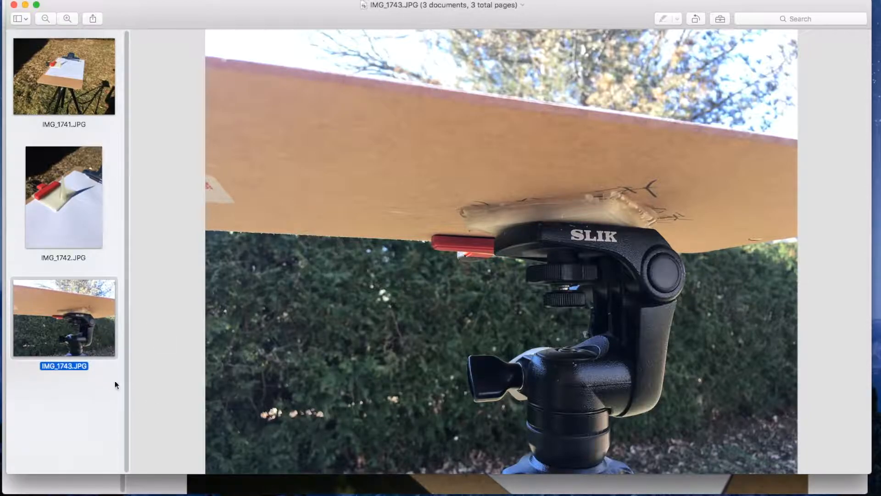
Switch from the IMG_1742.JPG close-up to the IMG_1741.JPG clipboard-on-tripod overview.
click(63, 196)
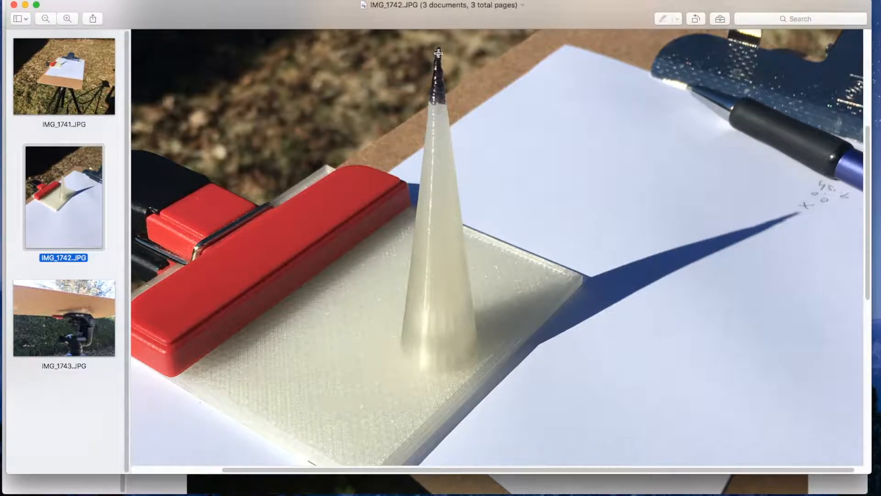
mouse_move(746, 207)
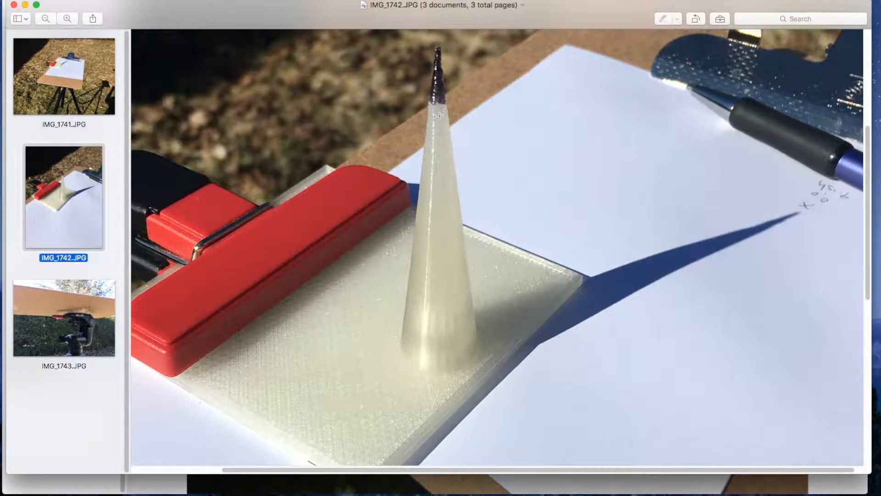
mouse_move(443, 119)
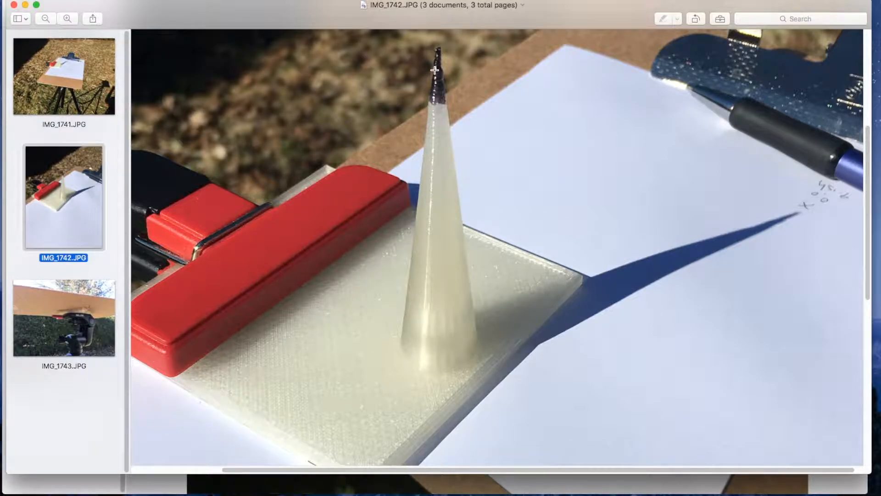
mouse_move(745, 257)
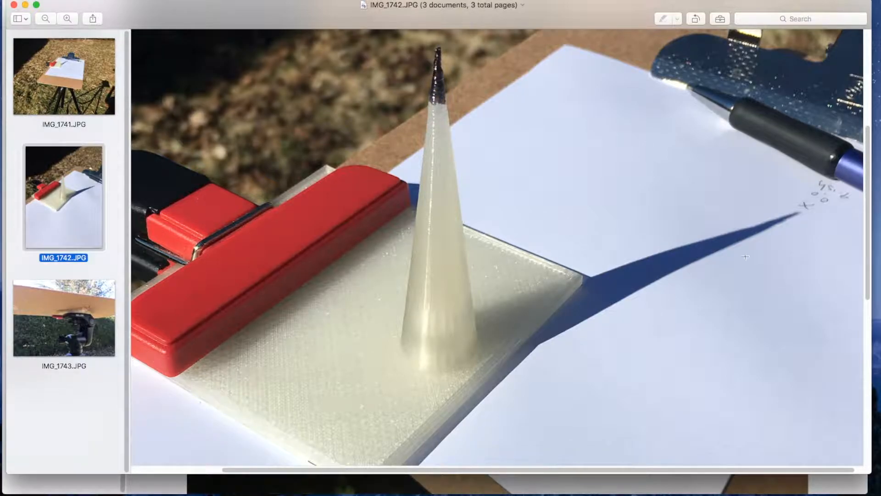
mouse_move(781, 218)
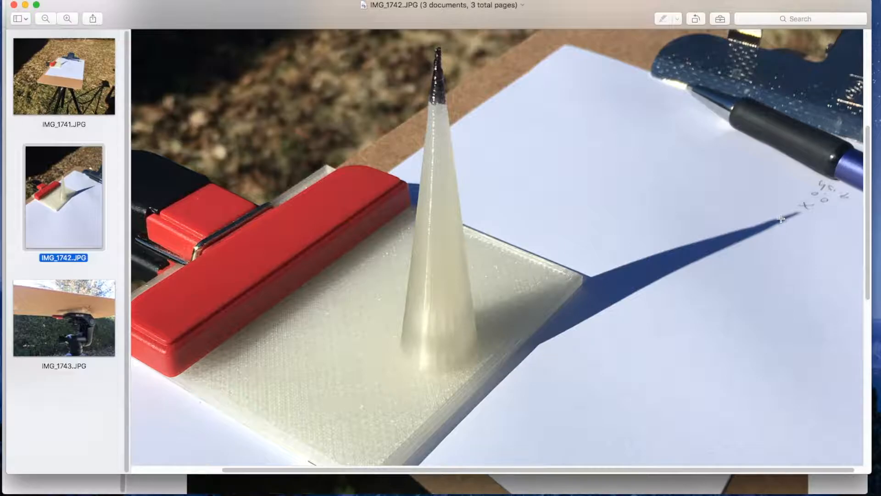
mouse_move(791, 214)
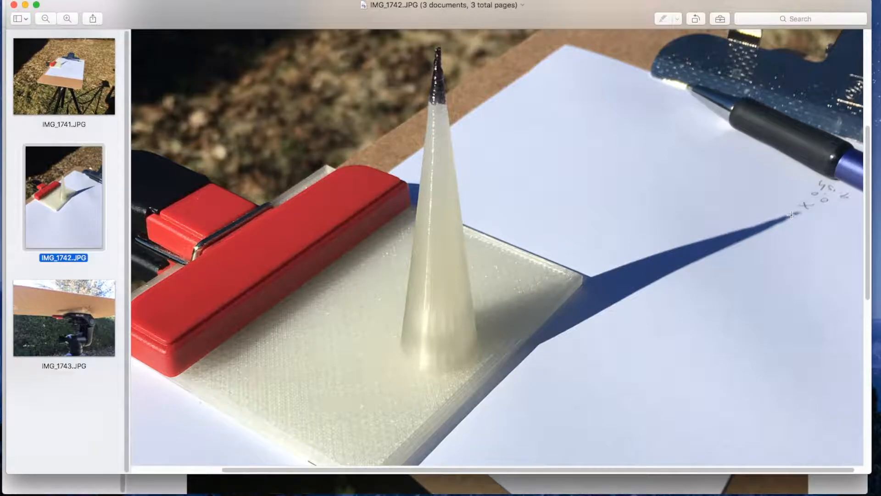
mouse_move(437, 85)
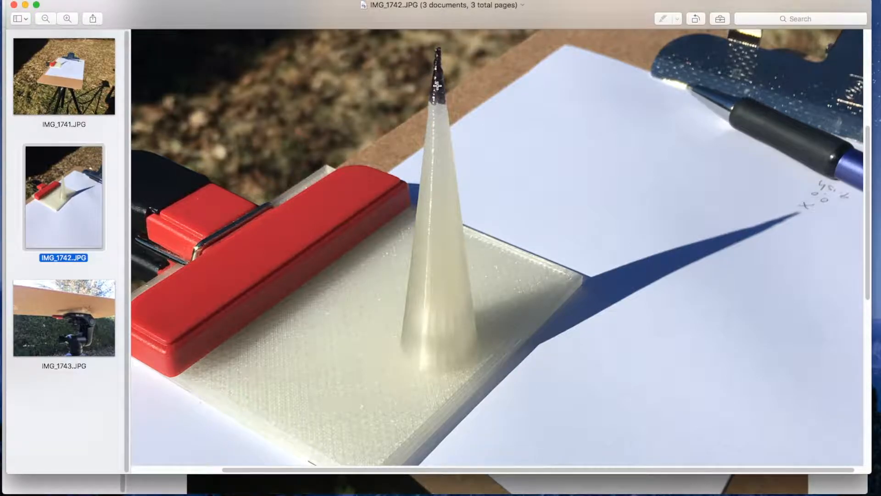
mouse_move(774, 199)
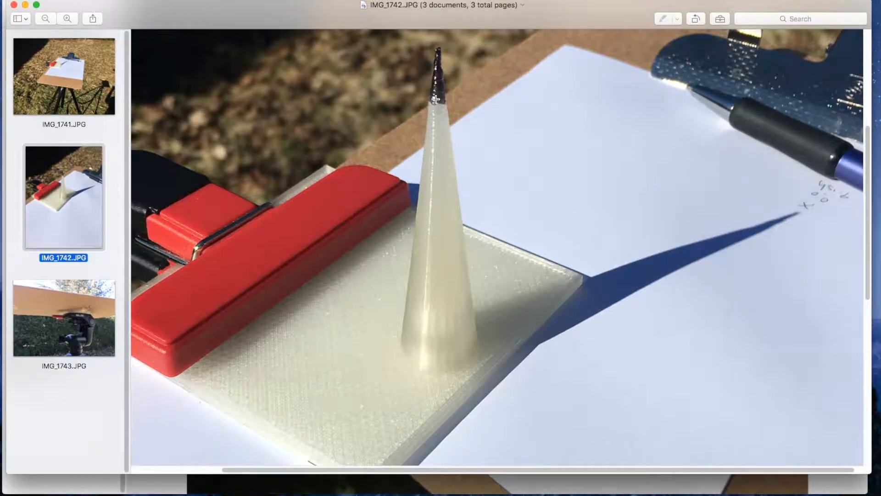
mouse_move(444, 87)
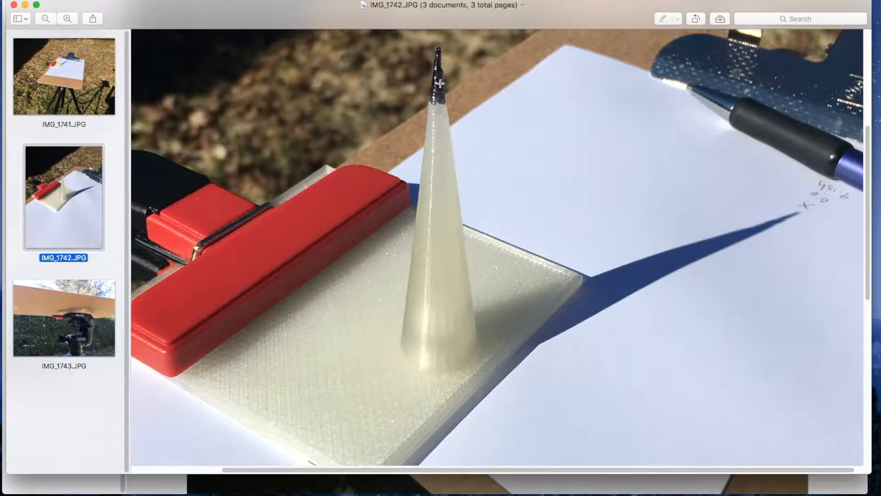
mouse_move(440, 83)
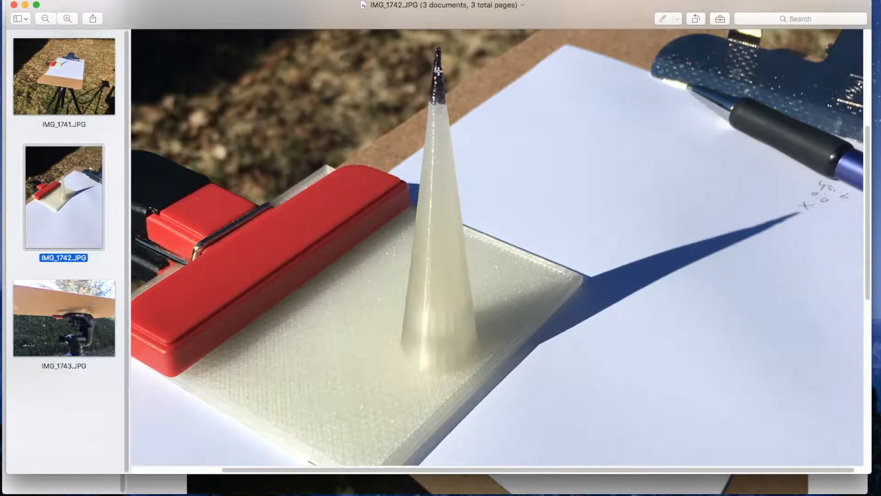
mouse_move(438, 77)
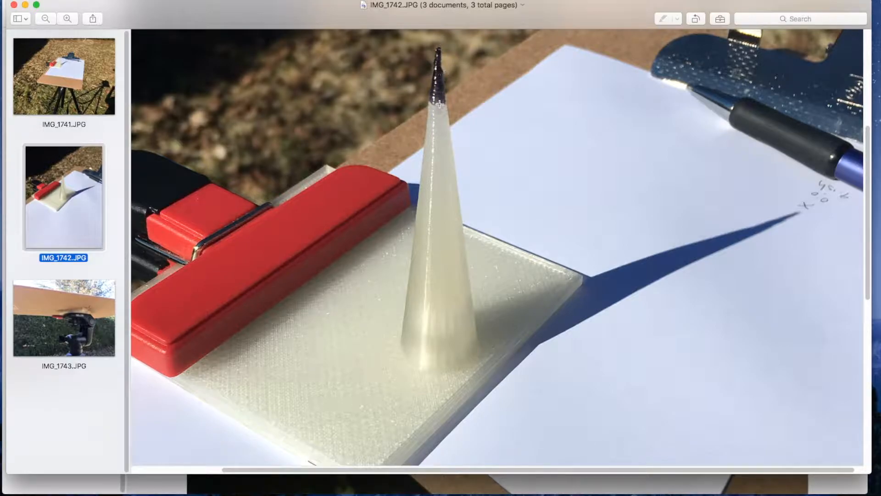
mouse_move(427, 87)
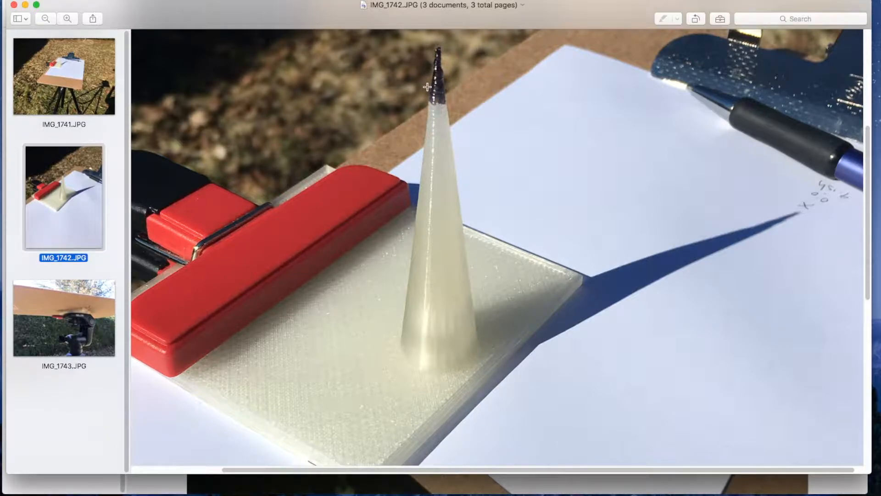
mouse_move(515, 139)
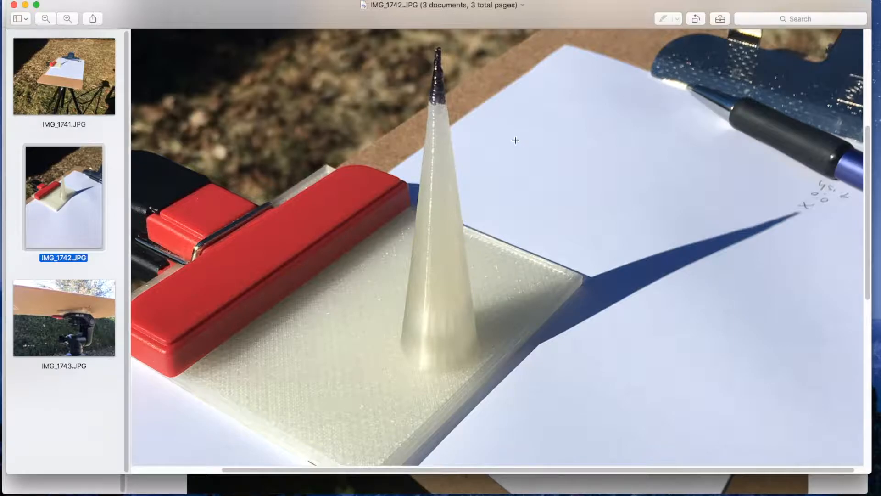
mouse_move(438, 47)
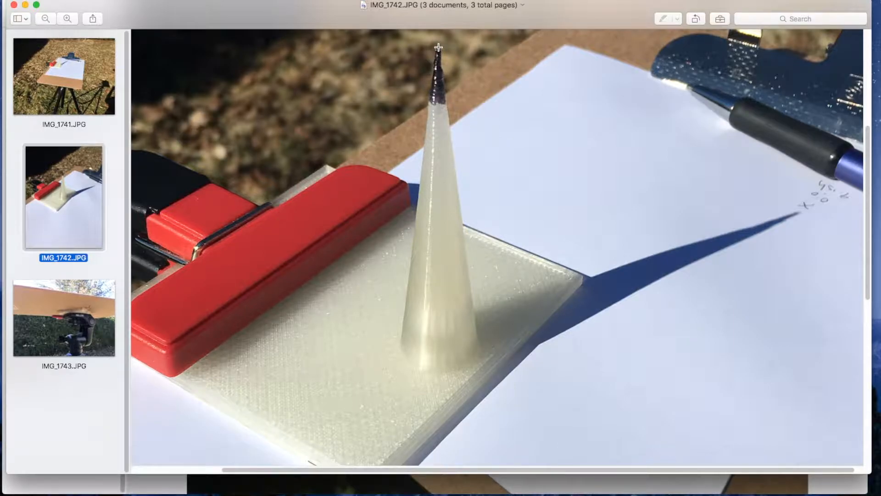
mouse_move(248, 209)
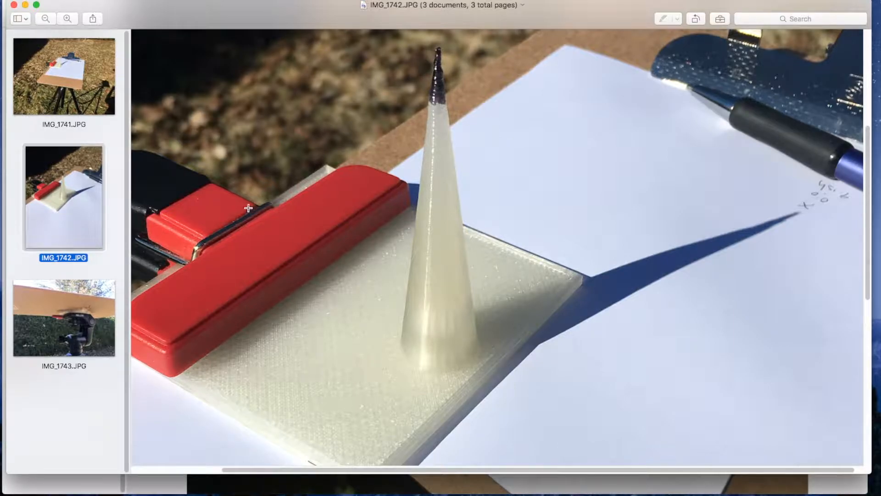
mouse_move(555, 210)
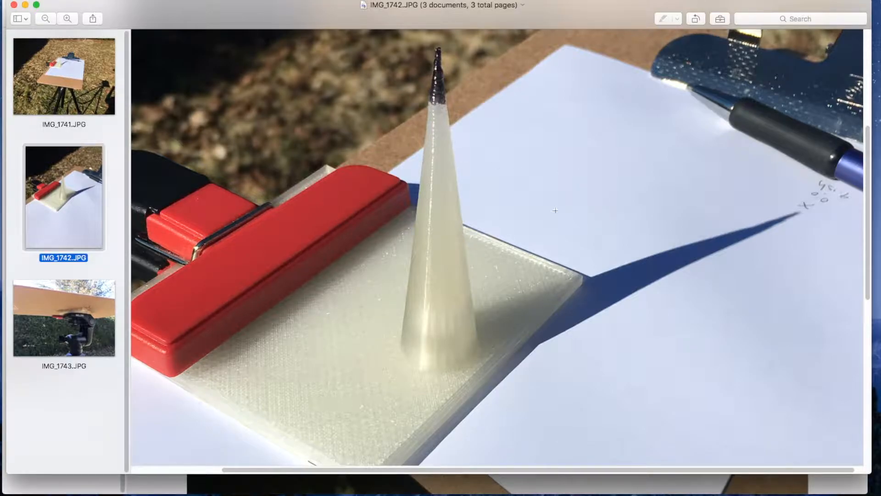
mouse_move(64, 94)
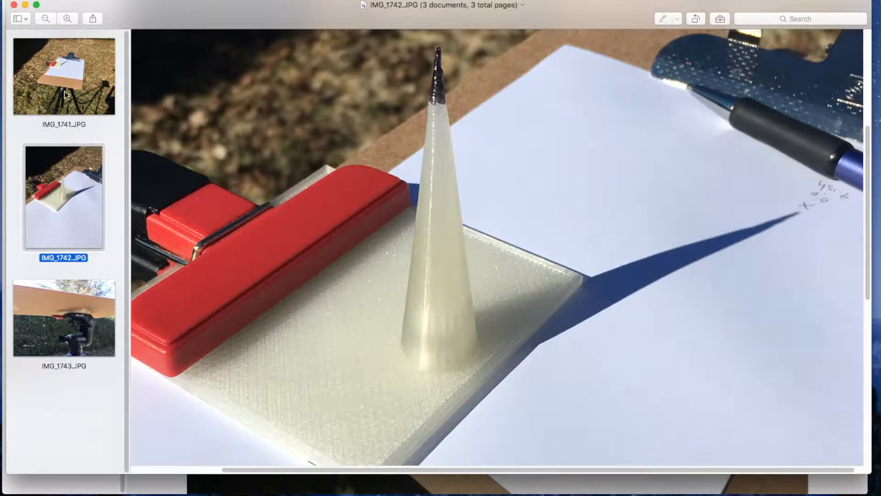
mouse_move(53, 80)
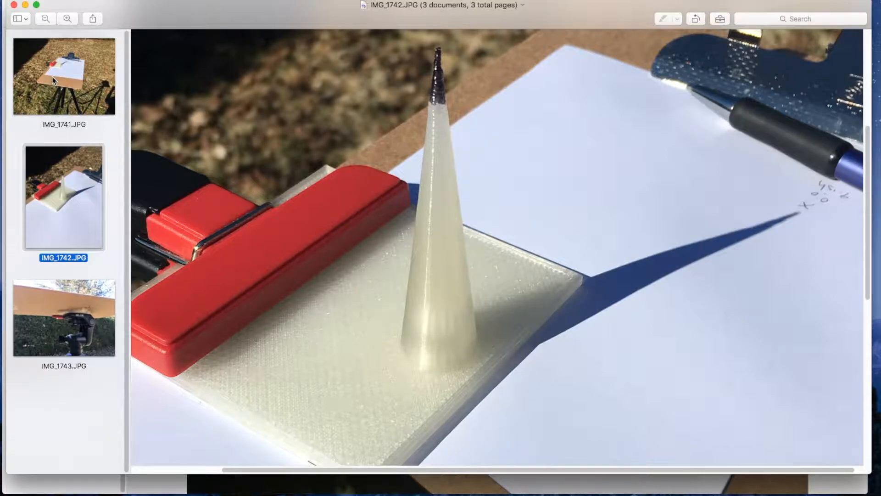
click(63, 77)
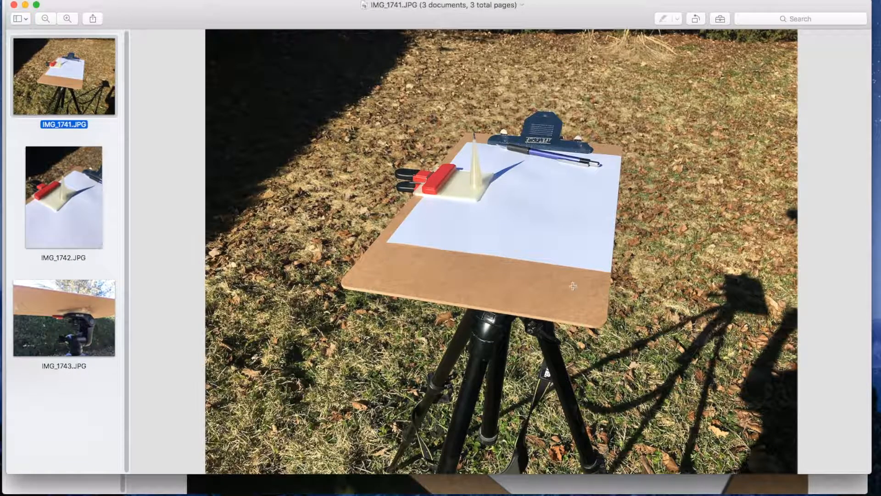
mouse_move(412, 213)
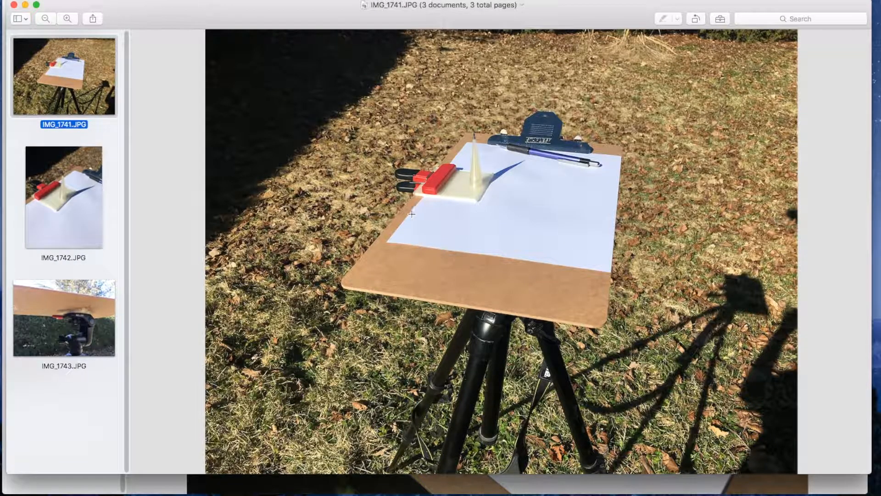
mouse_move(459, 200)
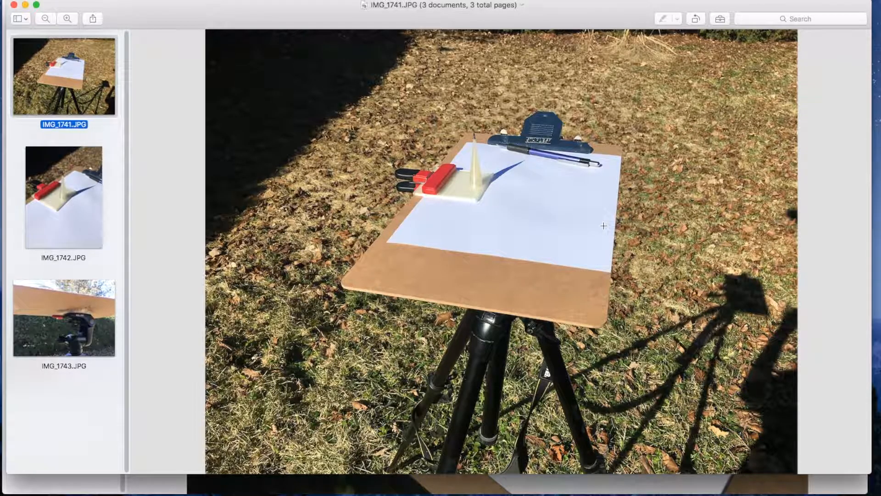
mouse_move(492, 212)
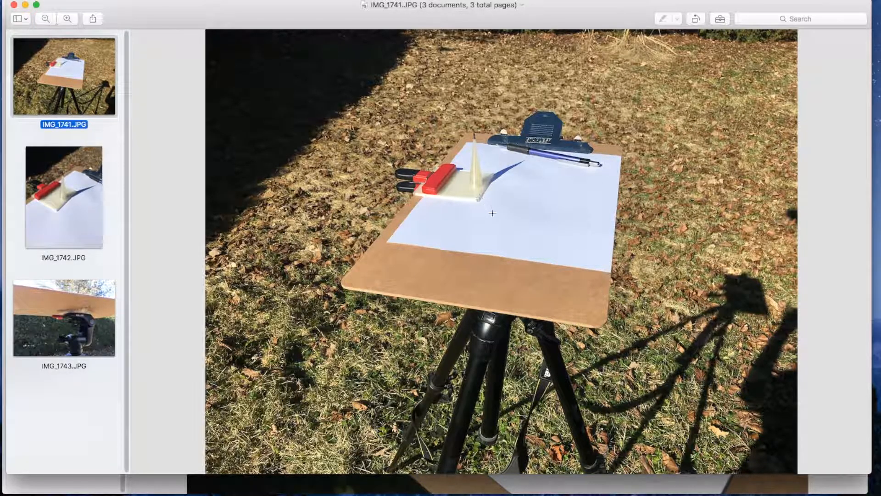
mouse_move(476, 152)
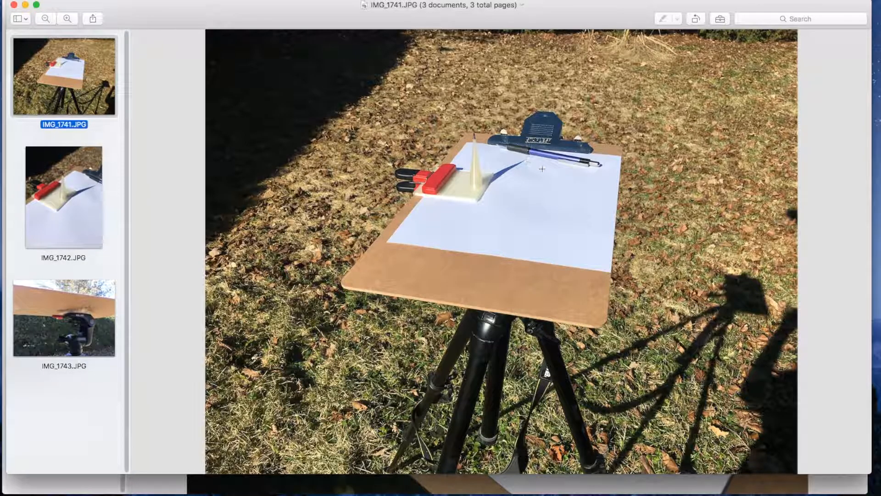
mouse_move(533, 227)
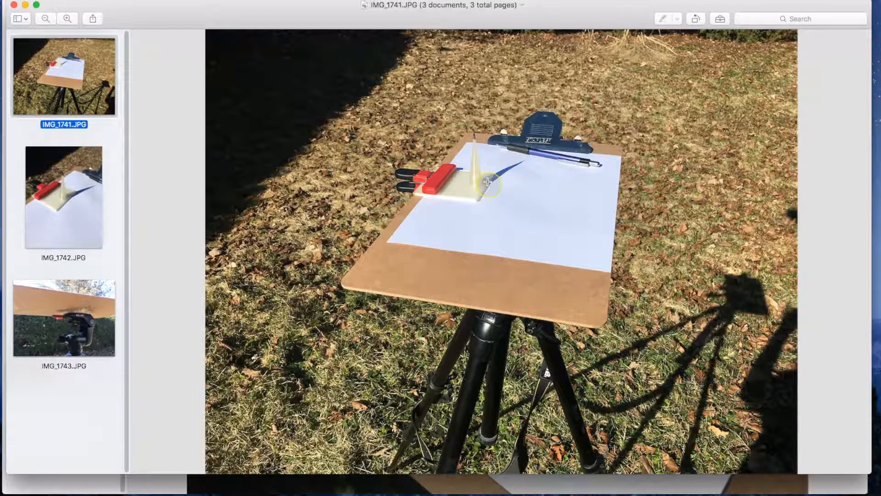
mouse_move(556, 165)
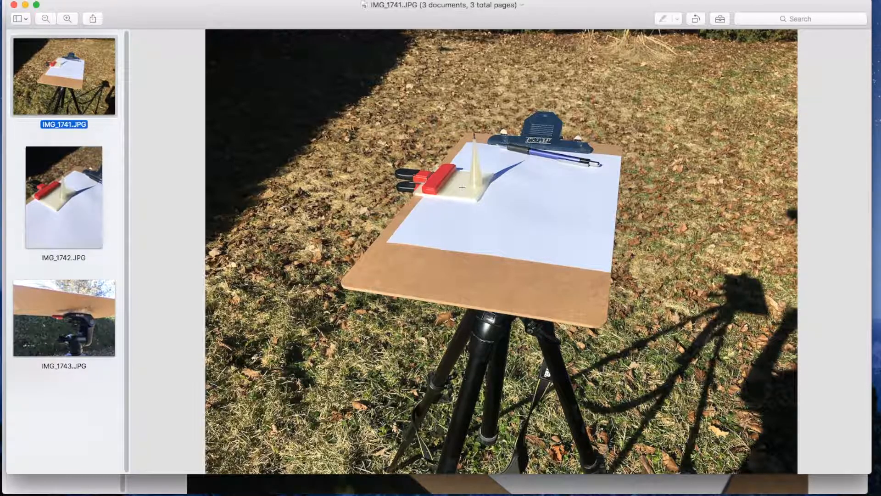
mouse_move(455, 156)
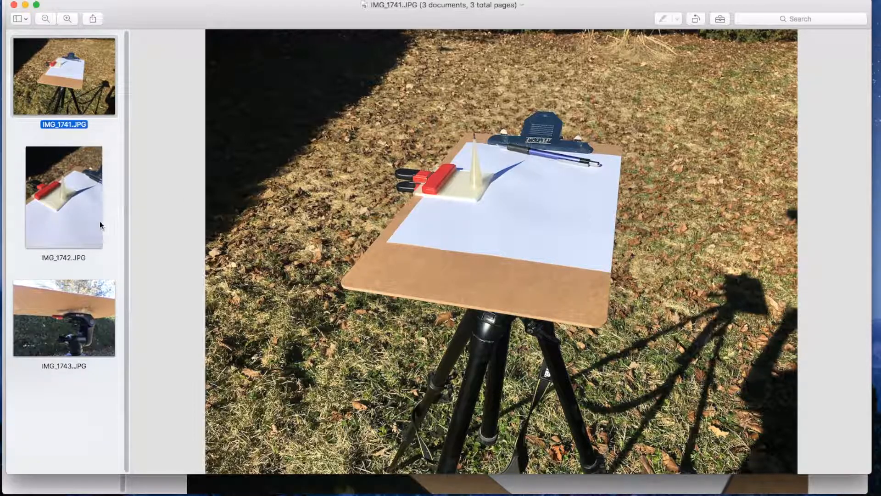
mouse_move(96, 483)
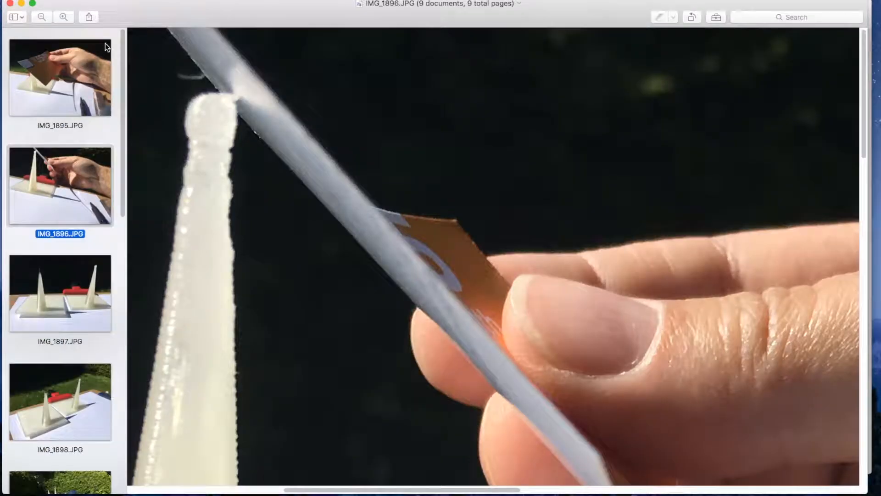
mouse_move(229, 133)
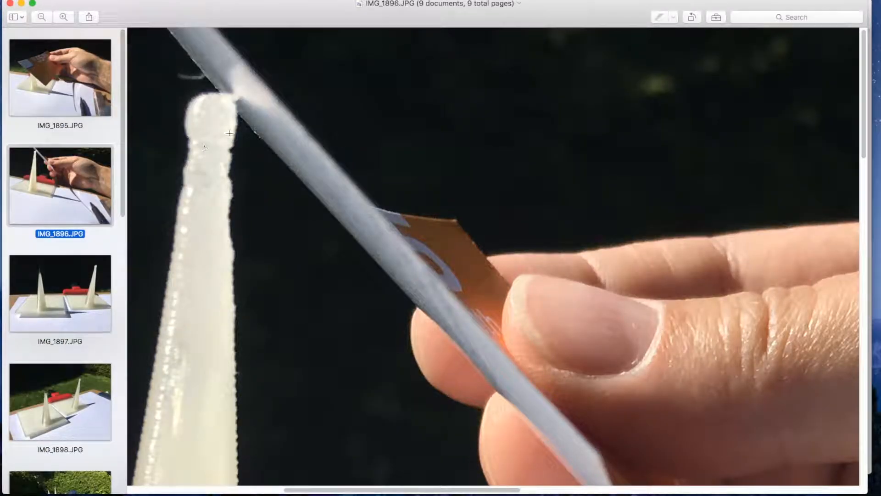
mouse_move(234, 83)
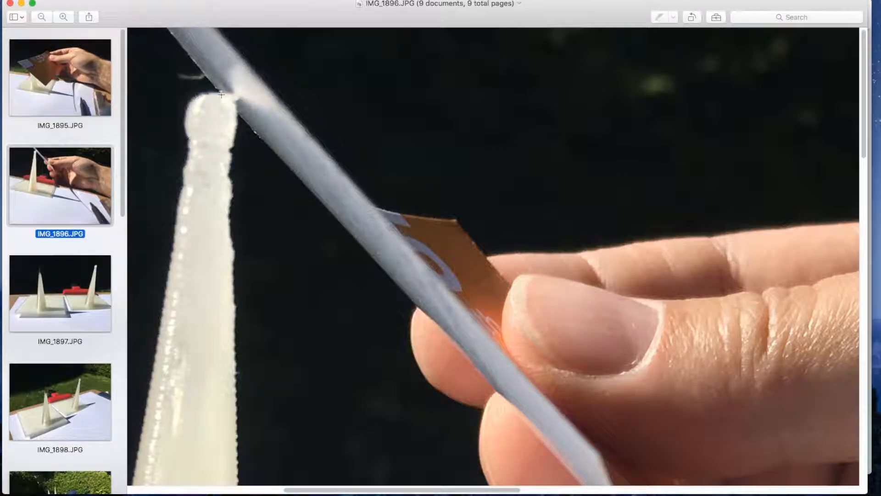
mouse_move(226, 102)
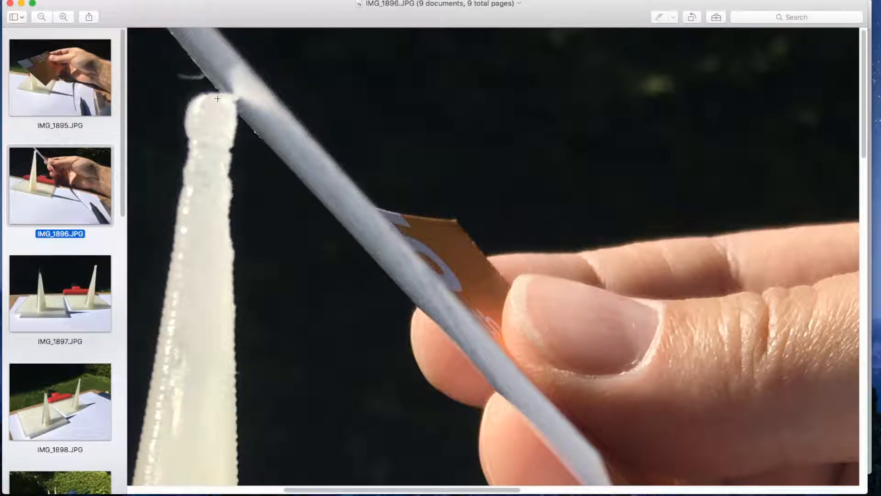
mouse_move(230, 105)
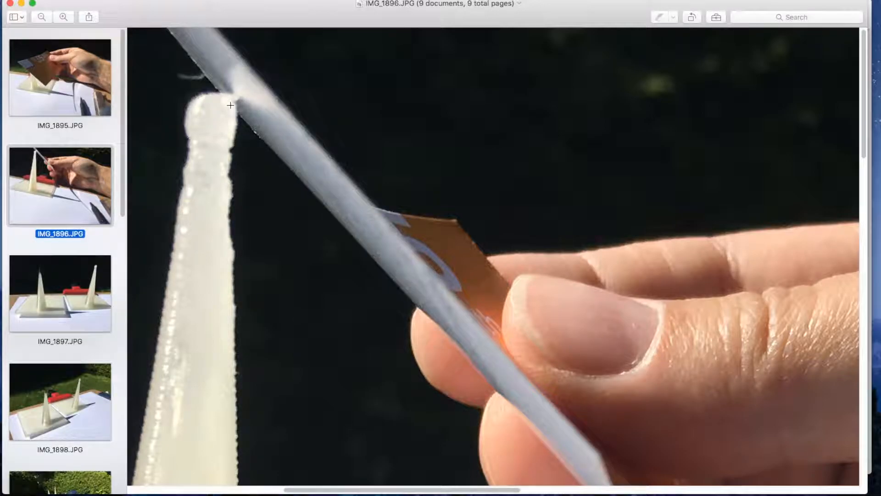
mouse_move(235, 94)
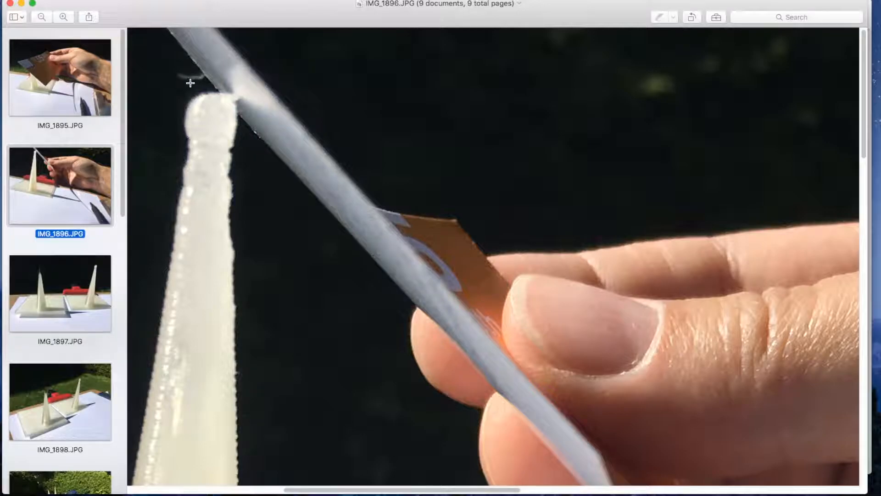
mouse_move(181, 254)
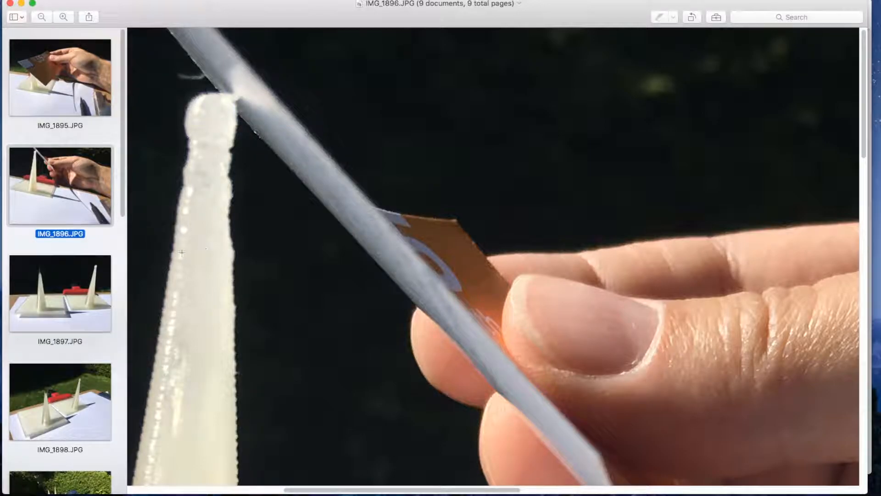
Show the photo of both gnomons side by side and scroll down the thumbnails.
click(59, 293)
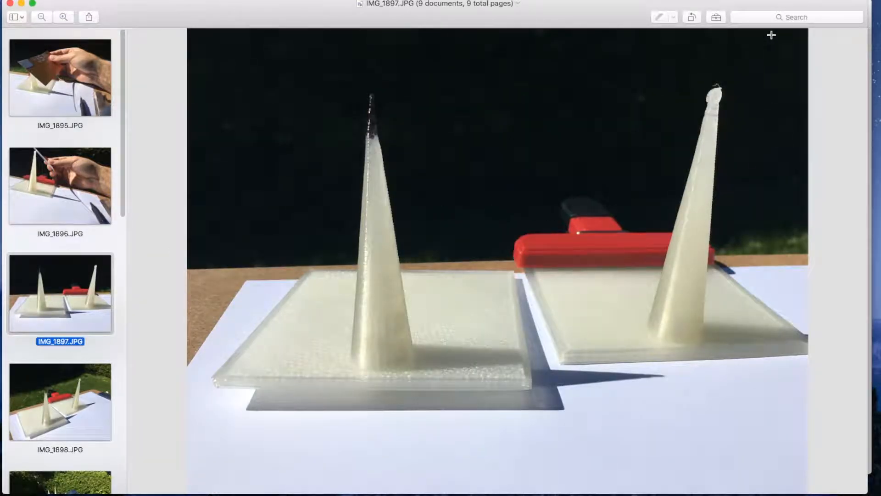
scroll(down, 3)
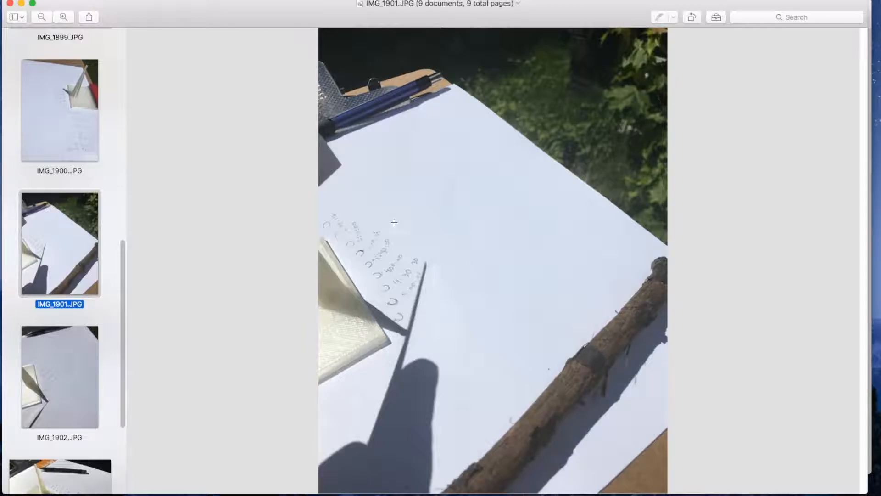
mouse_move(126, 197)
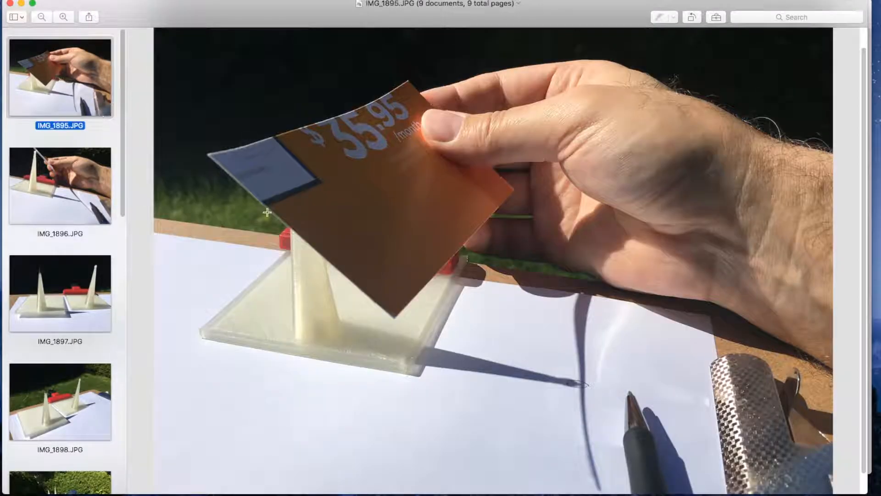
Show IMG_1896.JPG magnified on the shadow tip's pencilled circle, then scroll the sidebar.
click(59, 185)
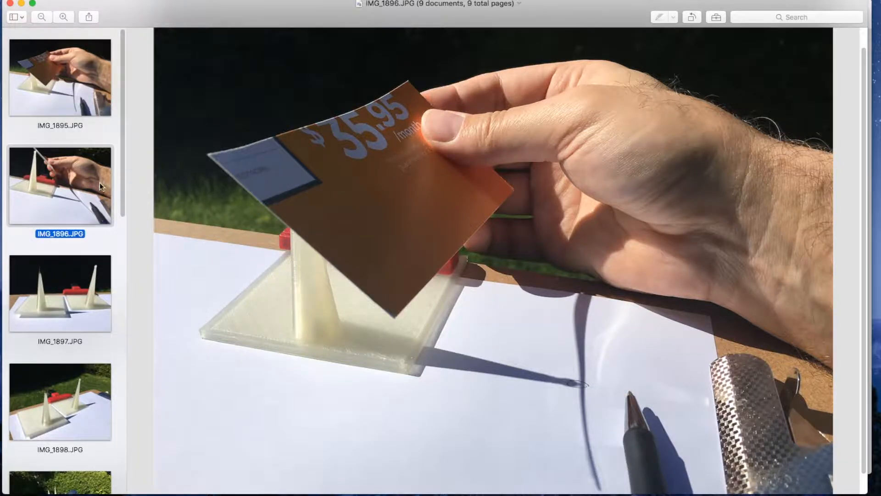
click(62, 17)
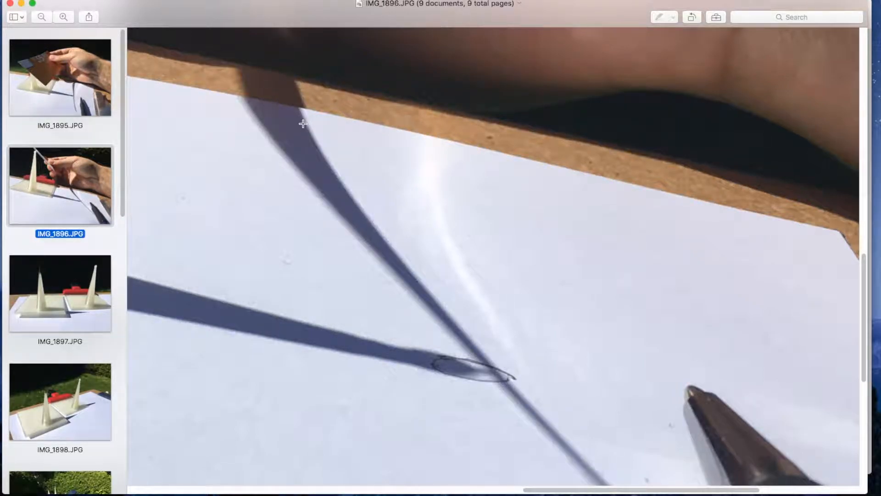
mouse_move(488, 376)
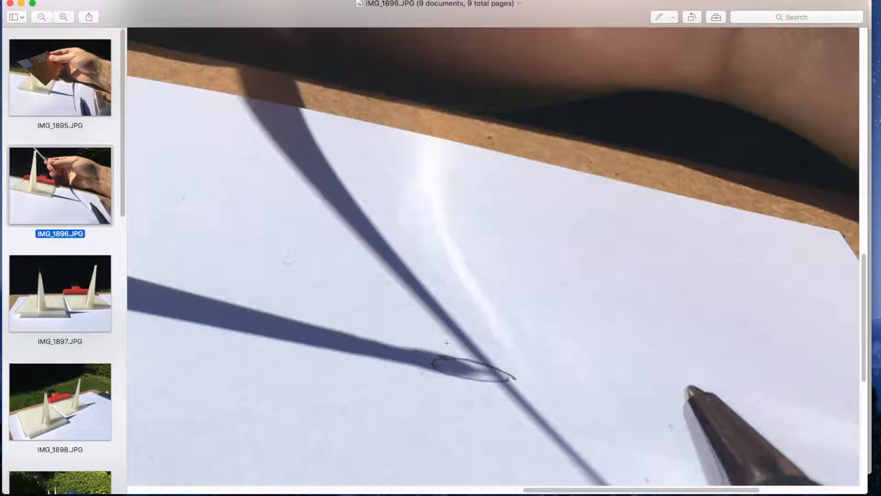
mouse_move(433, 358)
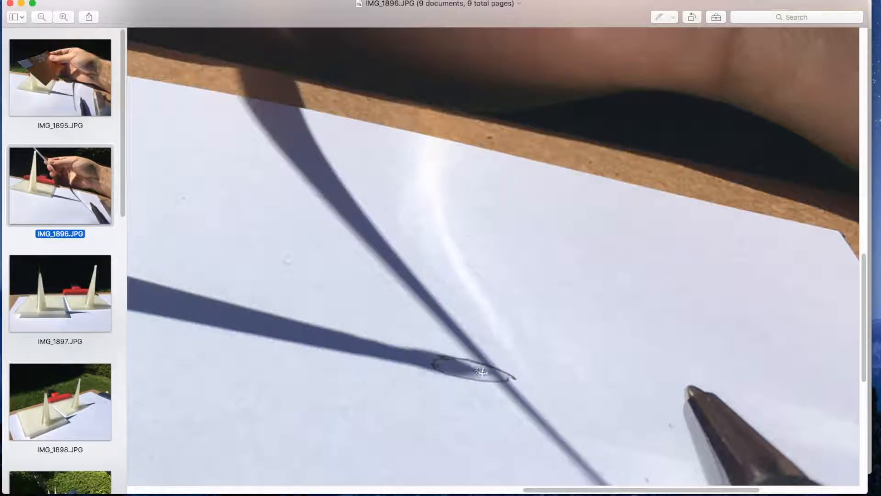
mouse_move(500, 374)
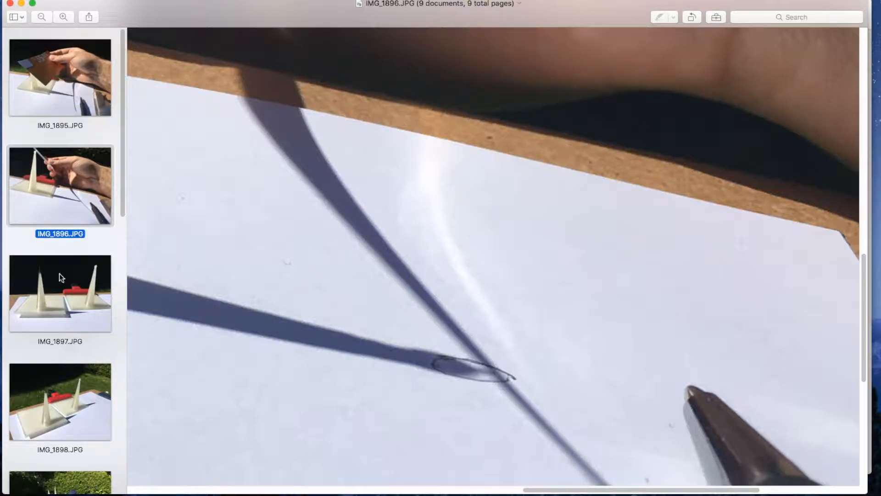
scroll(down, 3)
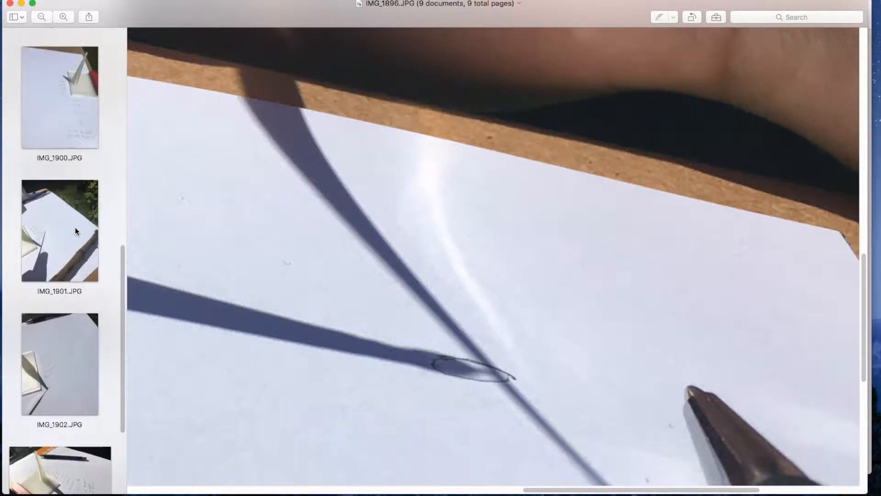
Show IMG_1901.JPG with the pencilled time marks along the shadow beside the stick.
click(59, 230)
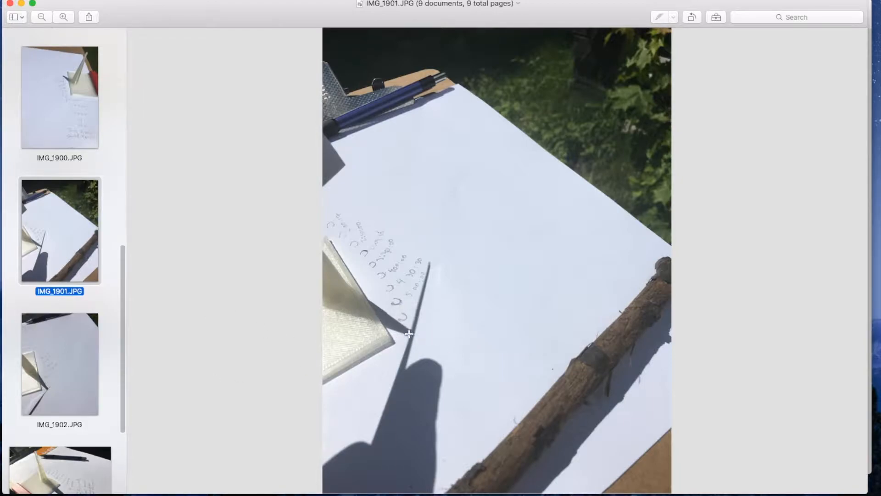
mouse_move(264, 370)
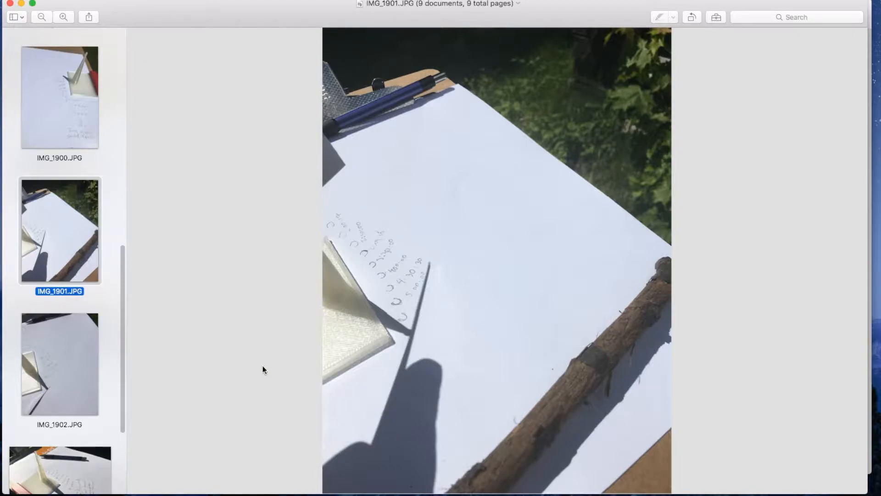
mouse_move(282, 312)
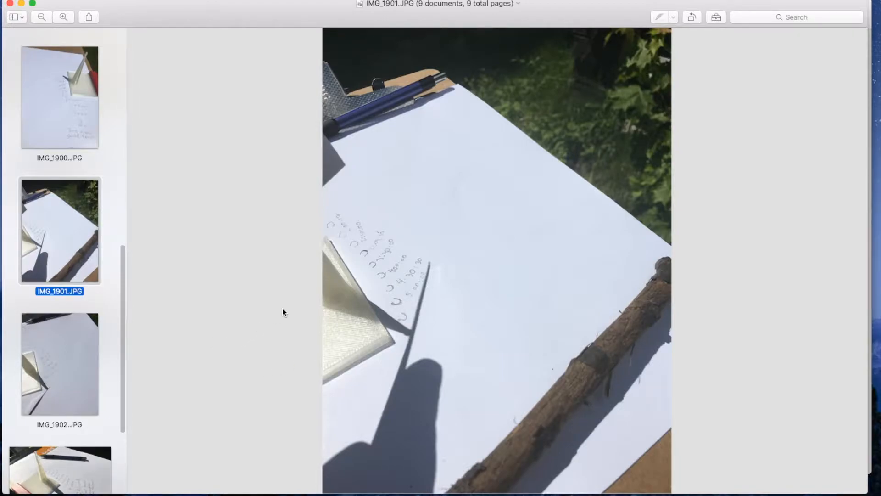
mouse_move(281, 339)
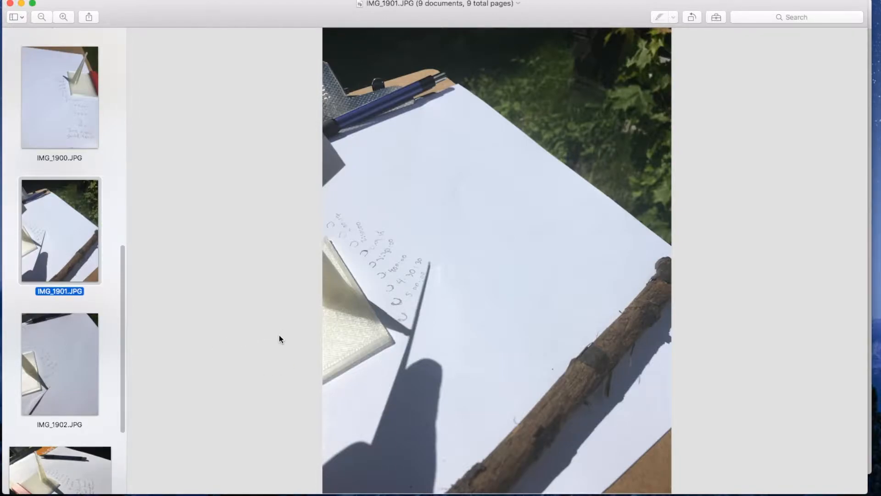
mouse_move(290, 335)
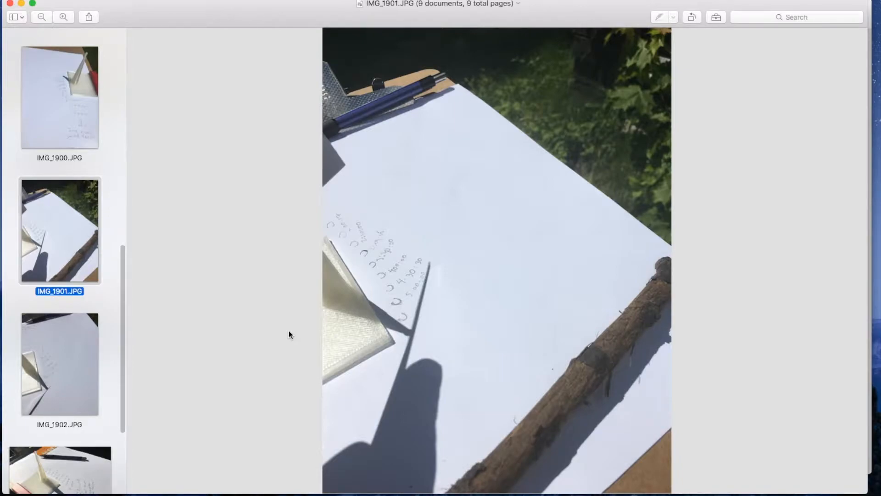
mouse_move(93, 318)
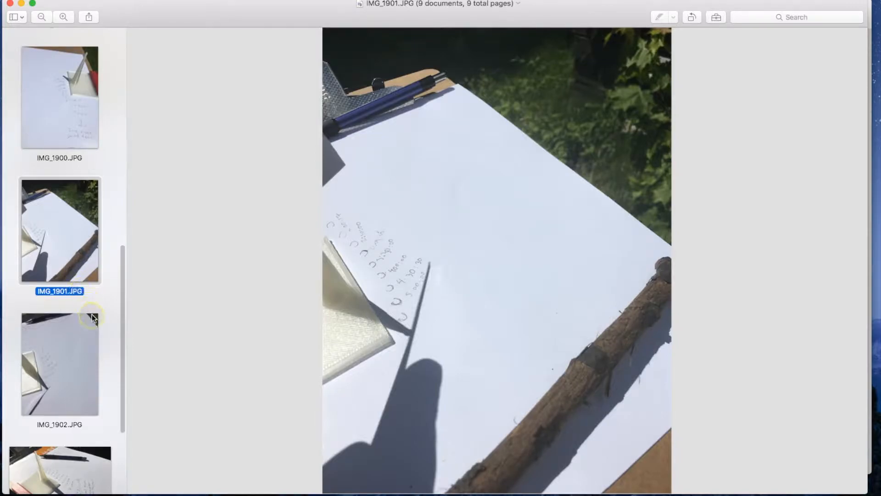
mouse_move(87, 368)
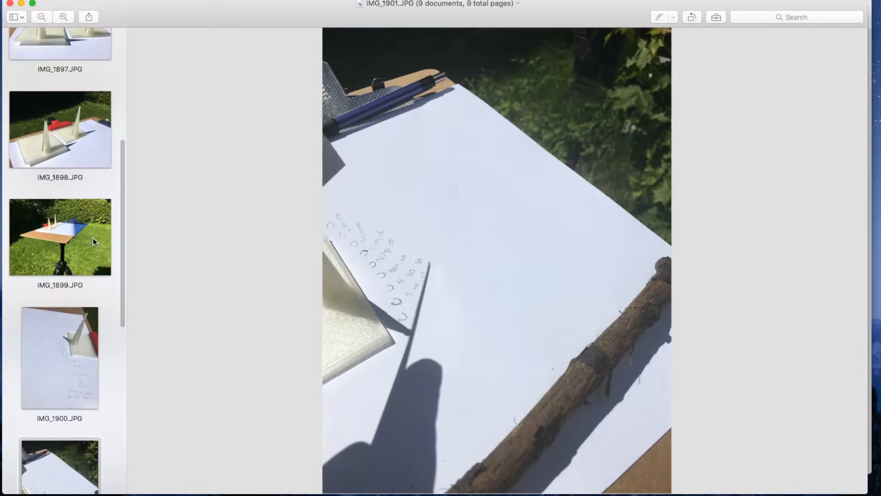
mouse_move(103, 254)
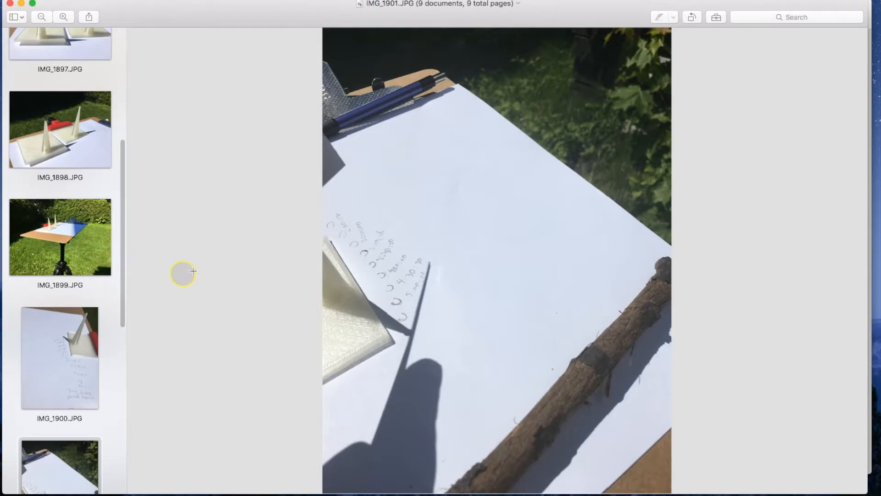
mouse_move(292, 289)
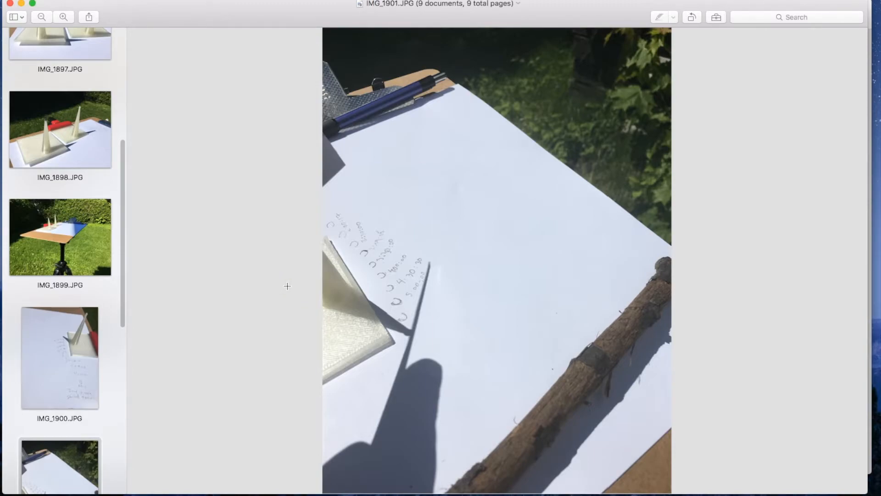
mouse_move(225, 251)
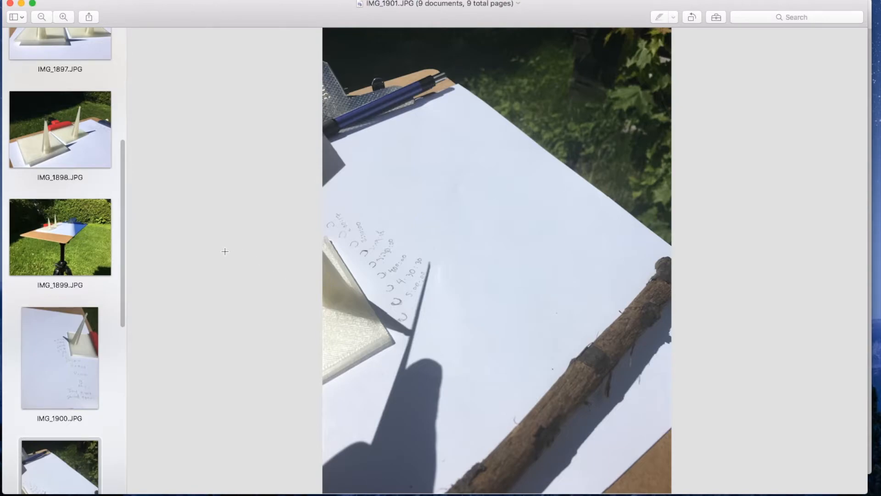
mouse_move(127, 257)
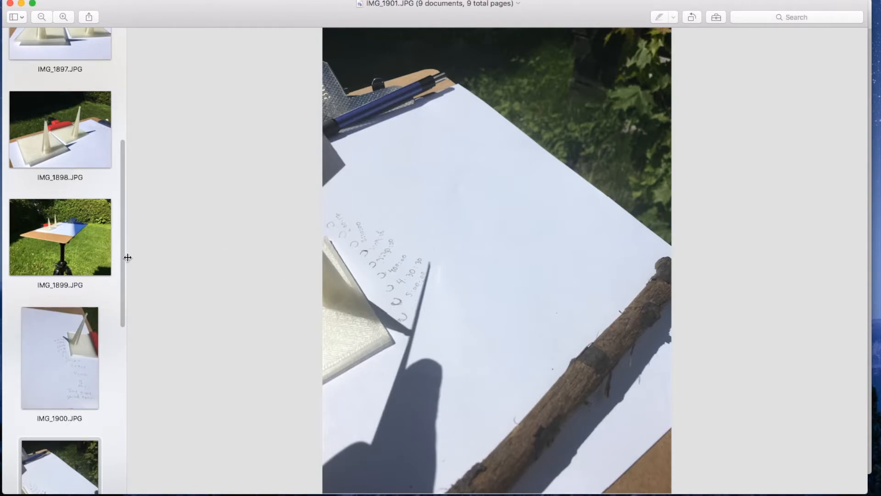
mouse_move(123, 263)
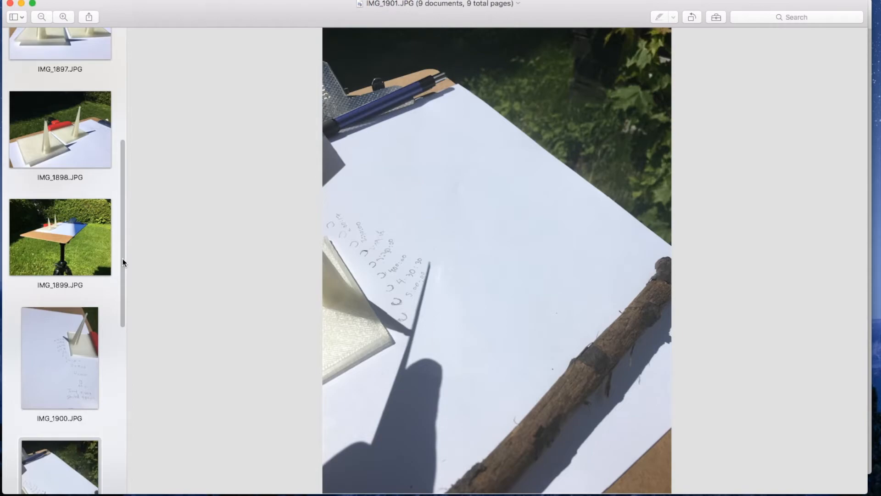